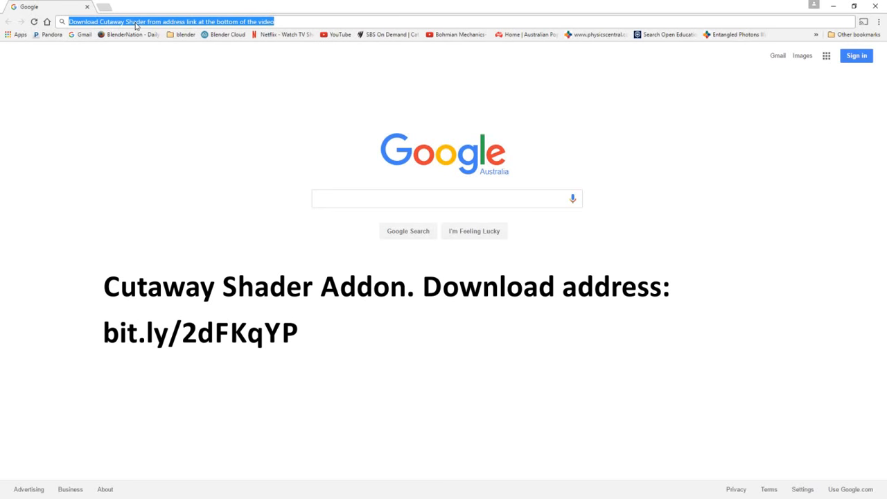
mouse_move(374, 4)
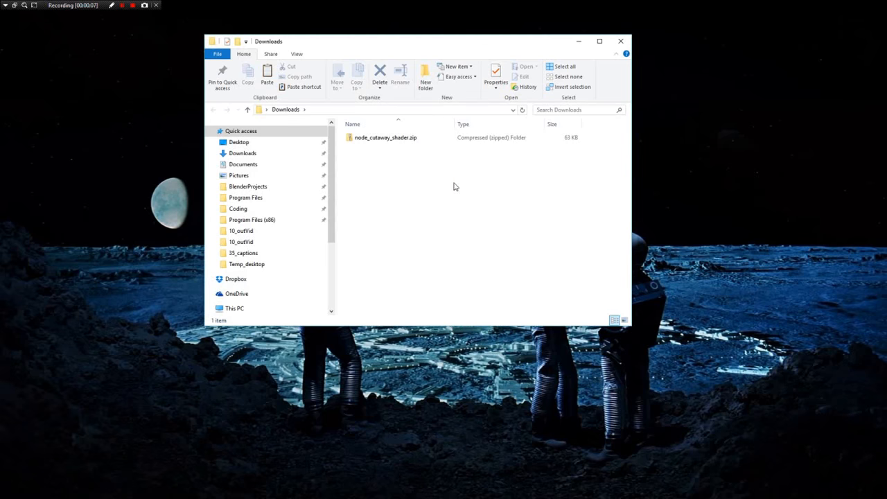
Step: Select node_cutaway_shader.zip in the Downloads folder
left_click(386, 138)
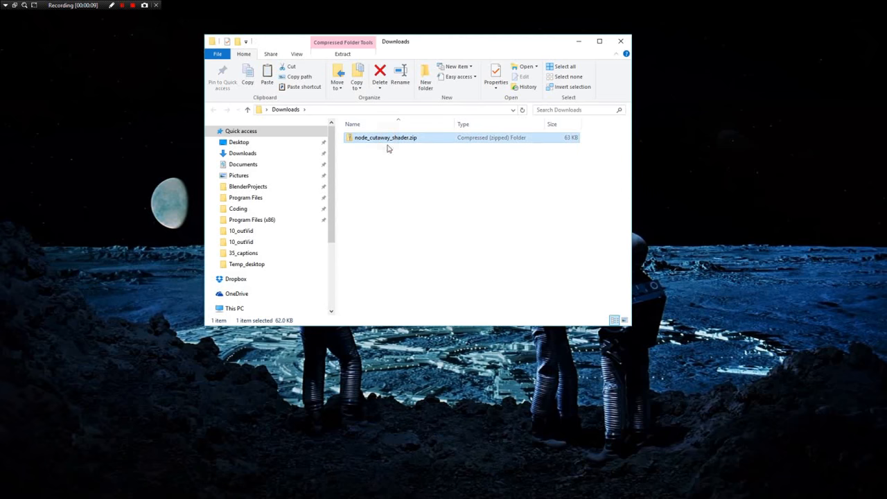
mouse_move(388, 186)
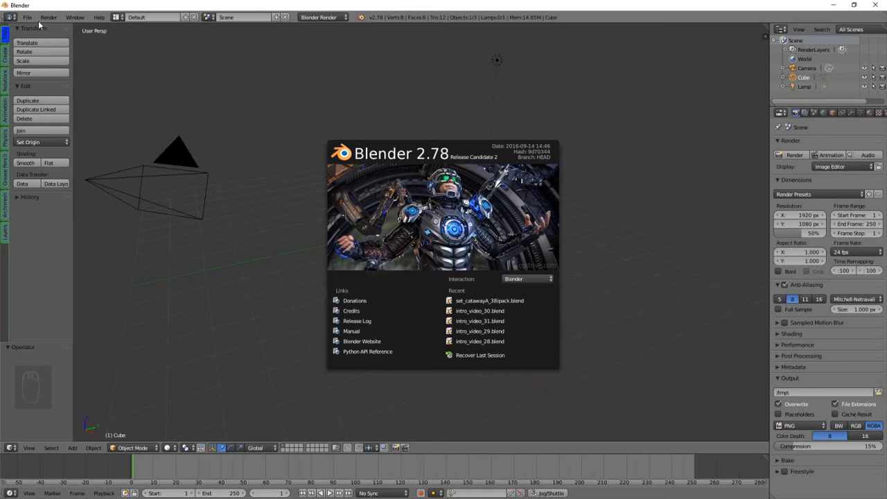
Step: Install the Cutaway Shader addon from Downloads/node_cutaway_shader.zip via User Preferences Add-ons
left_click(28, 17)
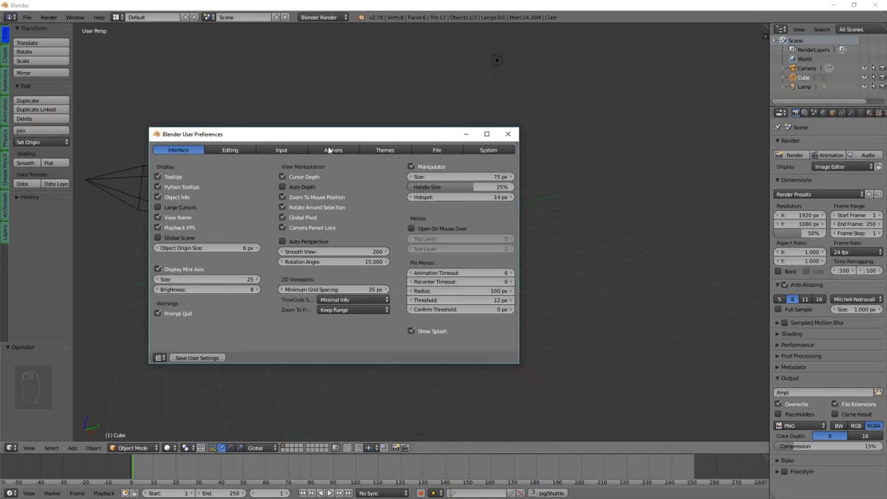
left_click(329, 150)
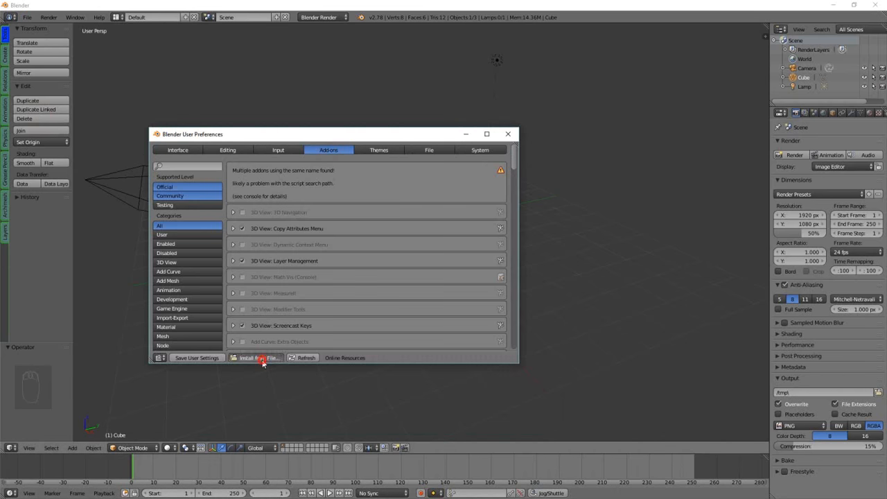
left_click(270, 357)
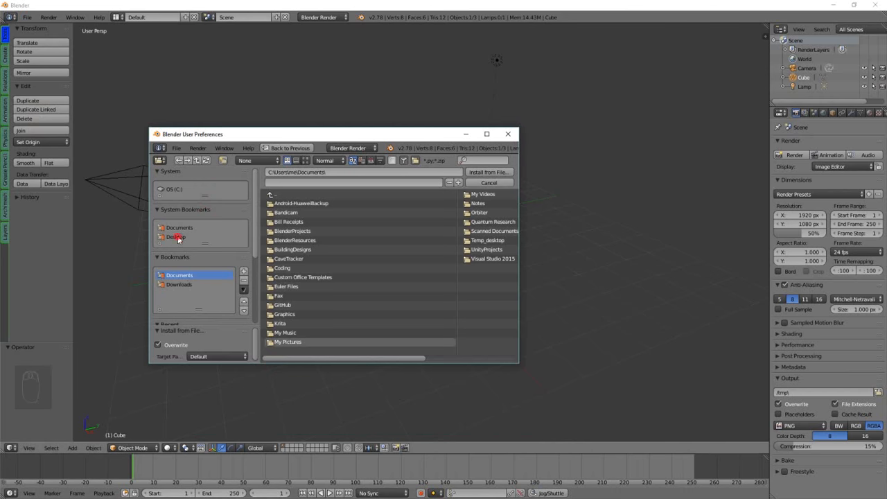
left_click(176, 235)
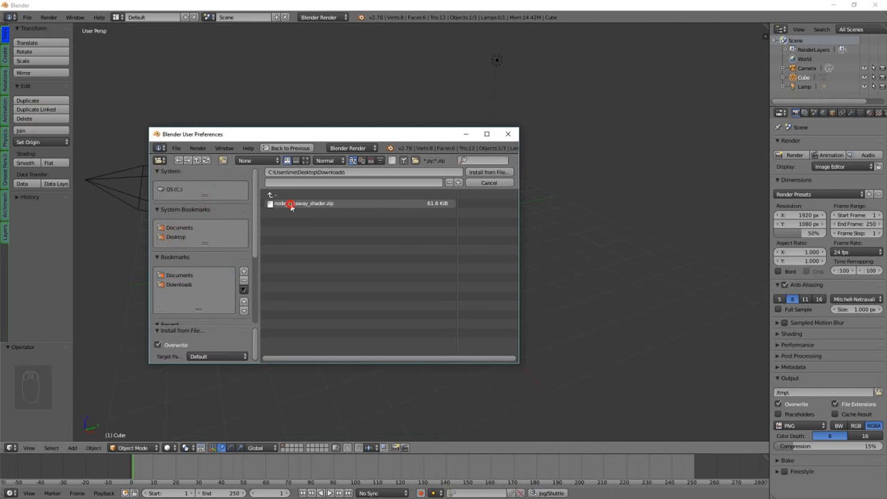
left_click(303, 202)
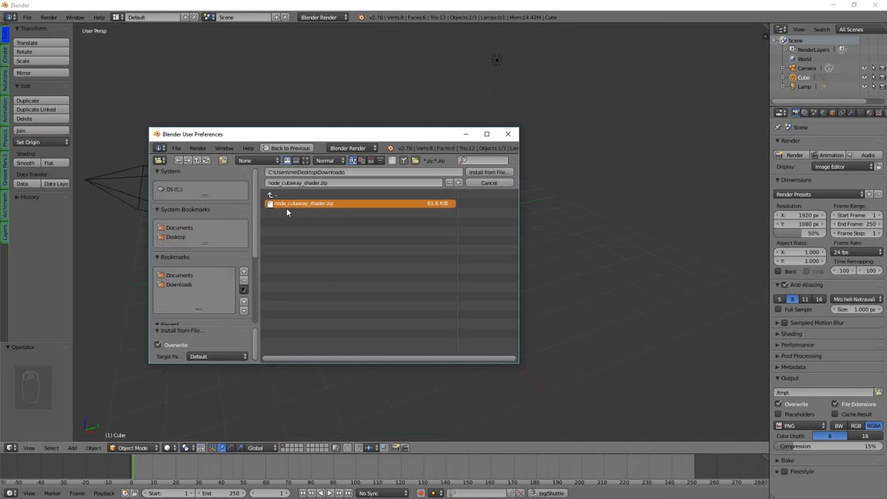
left_click(488, 172)
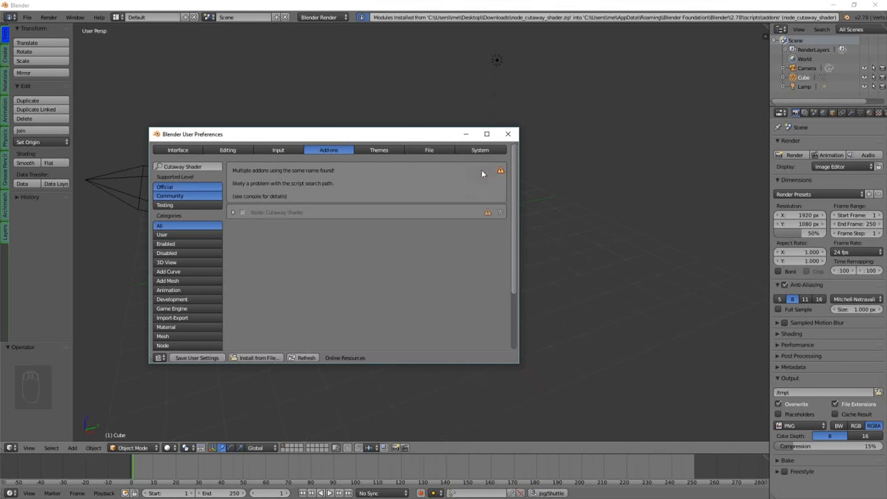
mouse_move(244, 219)
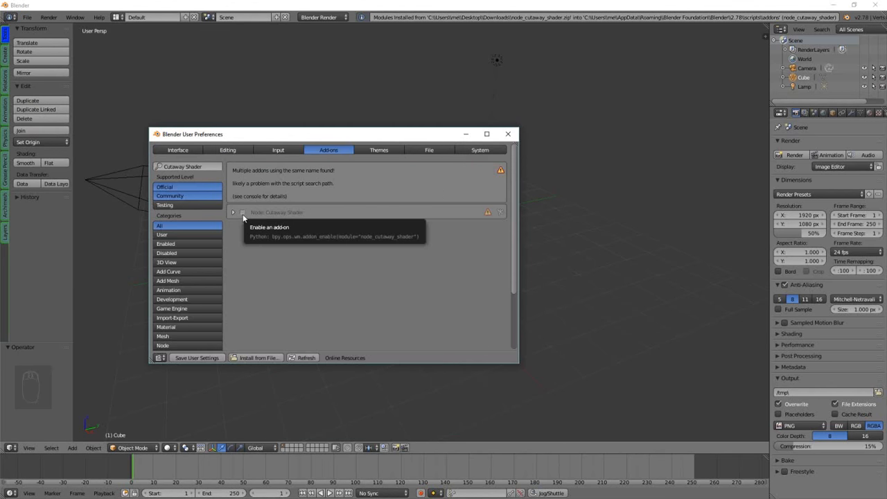
Step: Enable the Node: Cutaway Shader addon
left_click(242, 212)
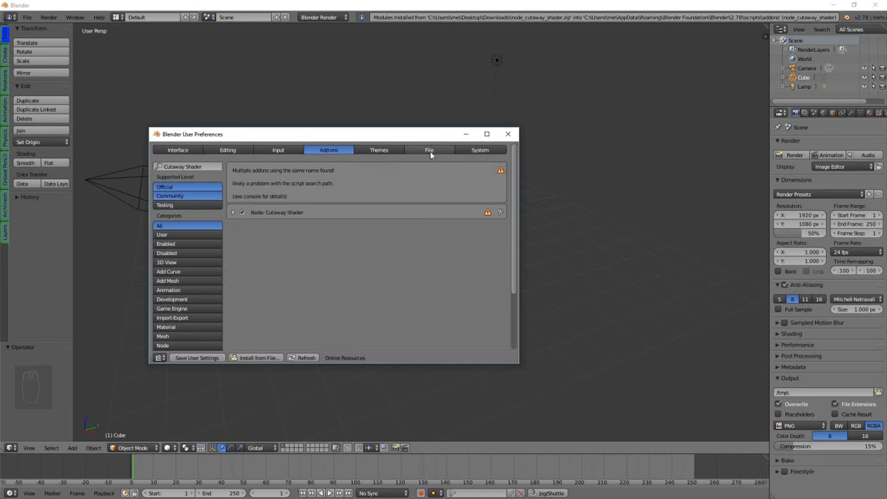
Step: Allow Auto Run Python Scripts in File preferences and save the user settings
left_click(430, 150)
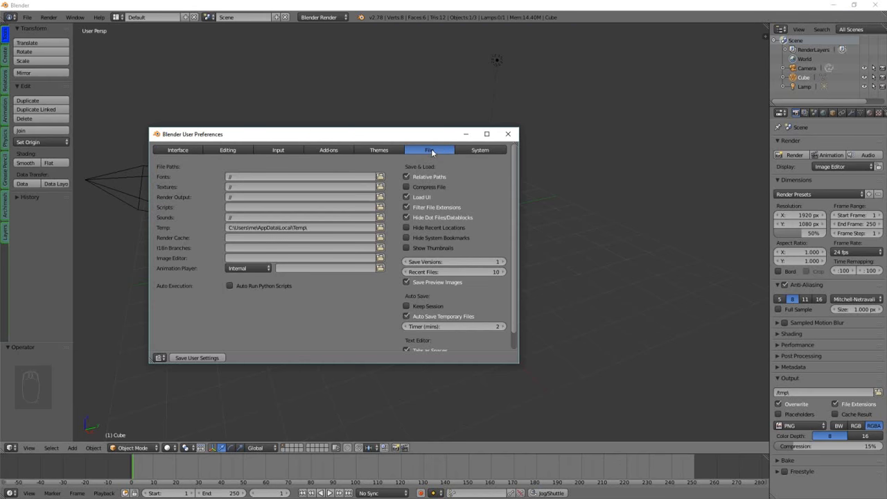
mouse_move(230, 286)
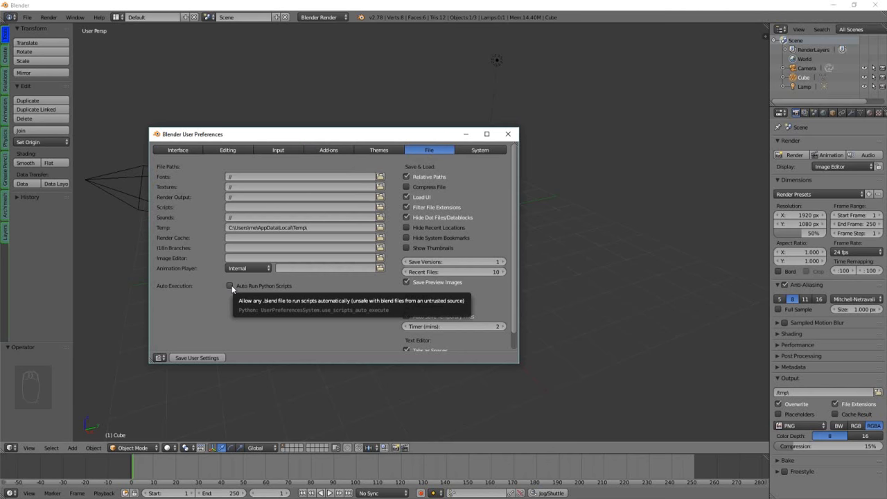
left_click(230, 286)
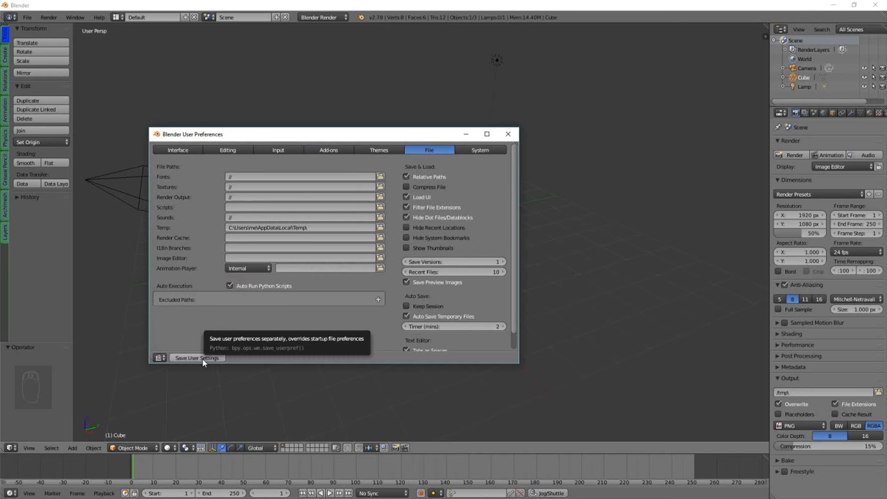
left_click(507, 134)
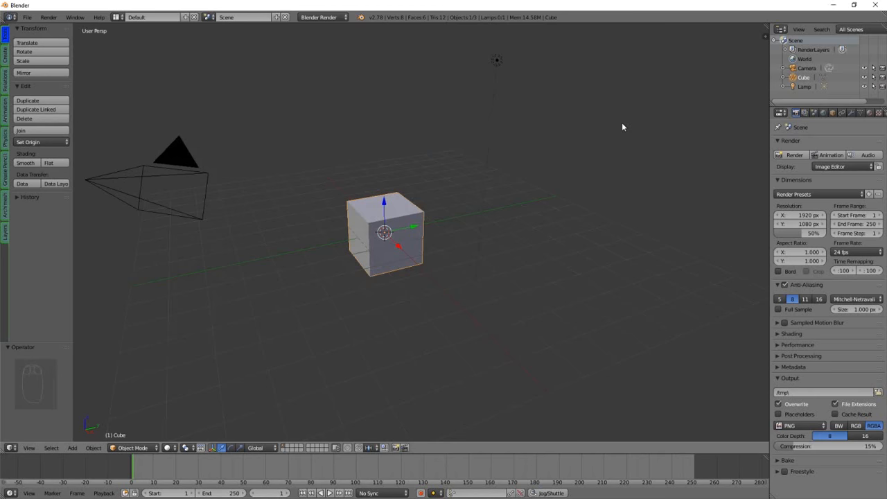
Step: Switch the render engine to Cycles Render
left_click(321, 17)
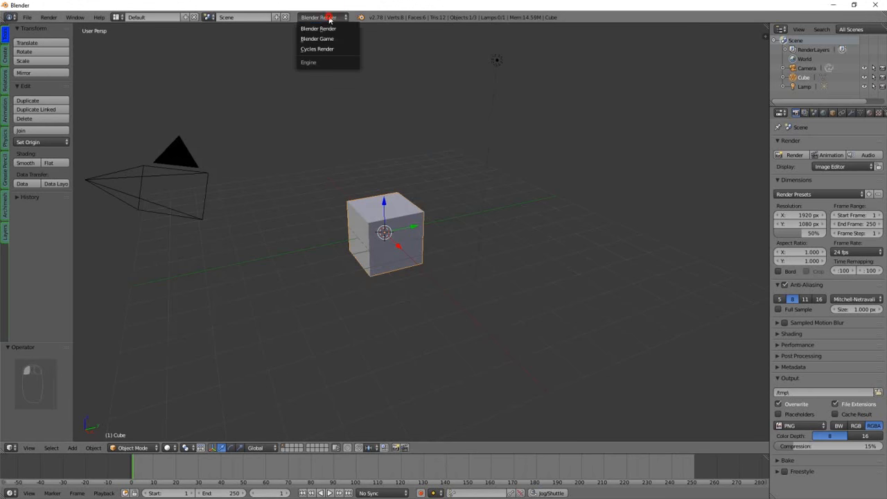
mouse_move(318, 48)
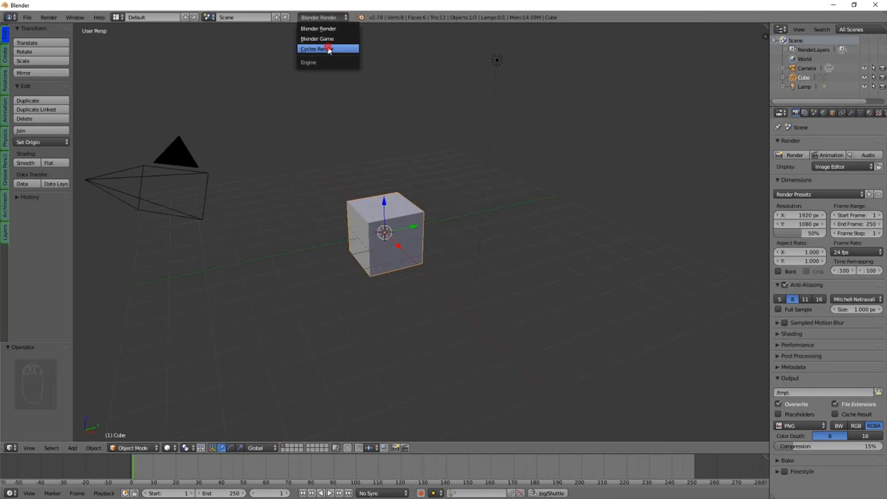
left_click(316, 48)
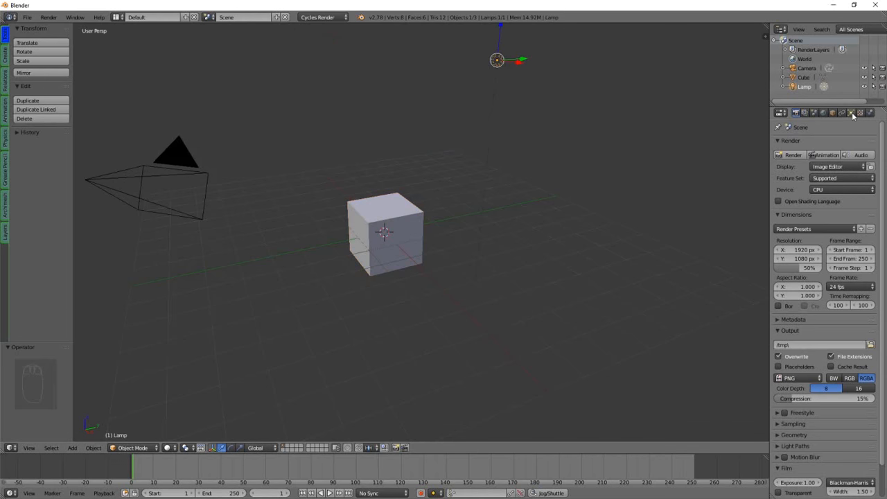
Step: Make the lamp a Sun lamp, then reselect the cube
left_click(851, 112)
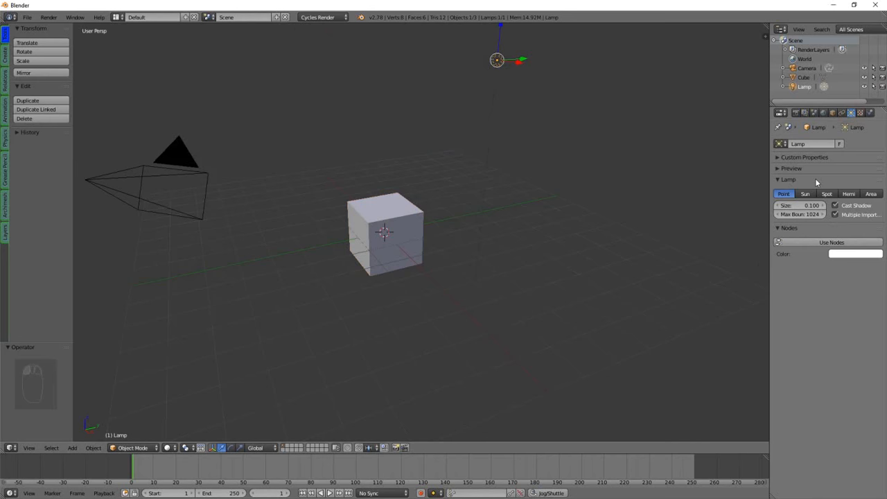
left_click(804, 194)
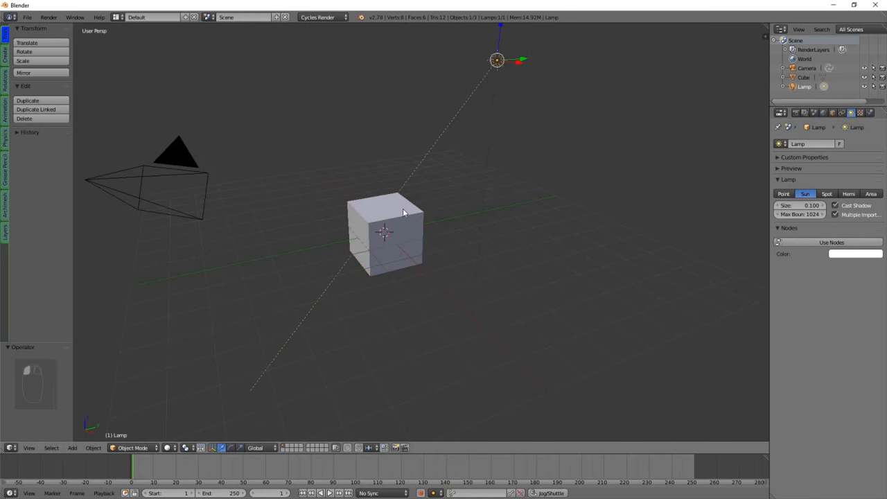
left_click(385, 233)
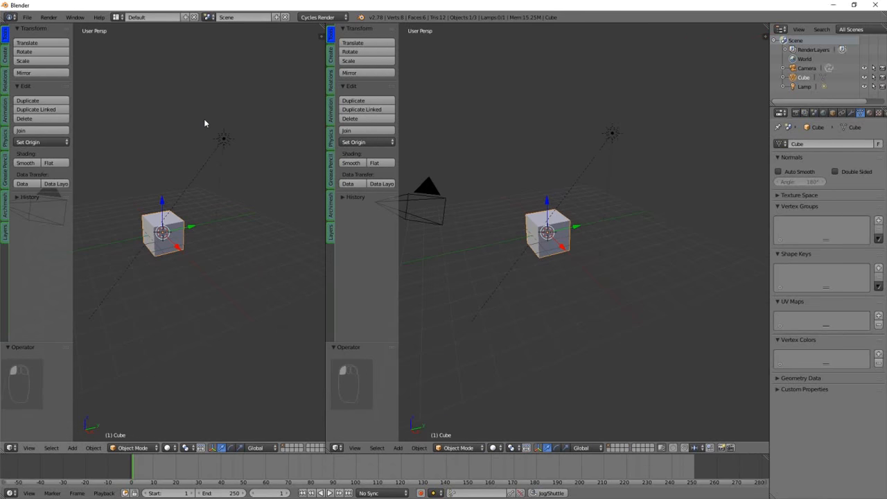
Step: View the scene through the camera and fill the viewport with the camera frame
key("t")
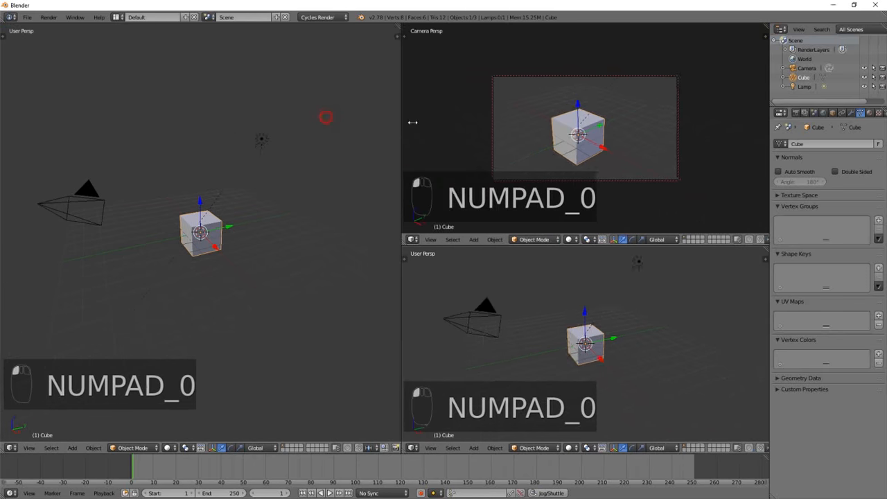
key("Home")
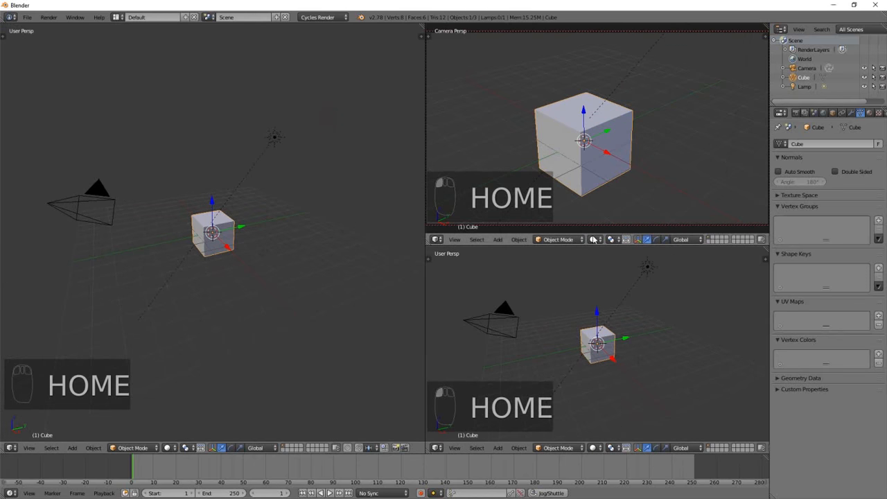
mouse_move(613, 338)
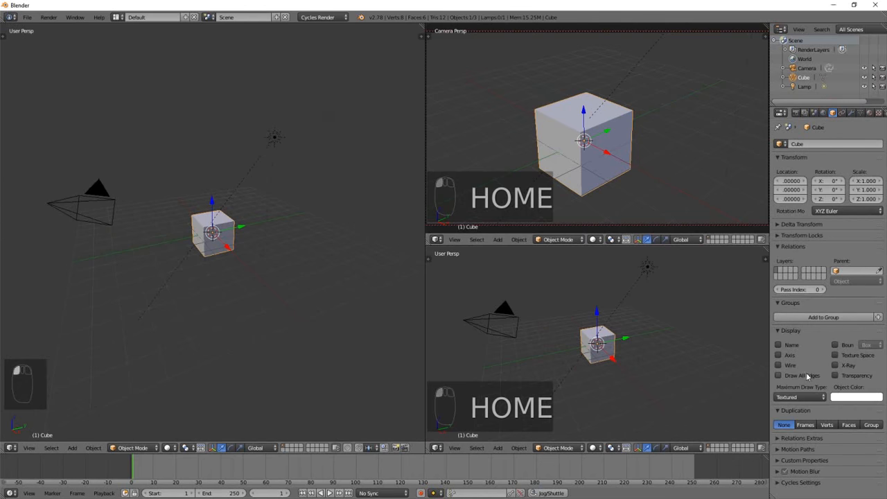
Step: Set the cube's maximum draw type to Wire and show a live rendered camera preview
left_click(801, 396)
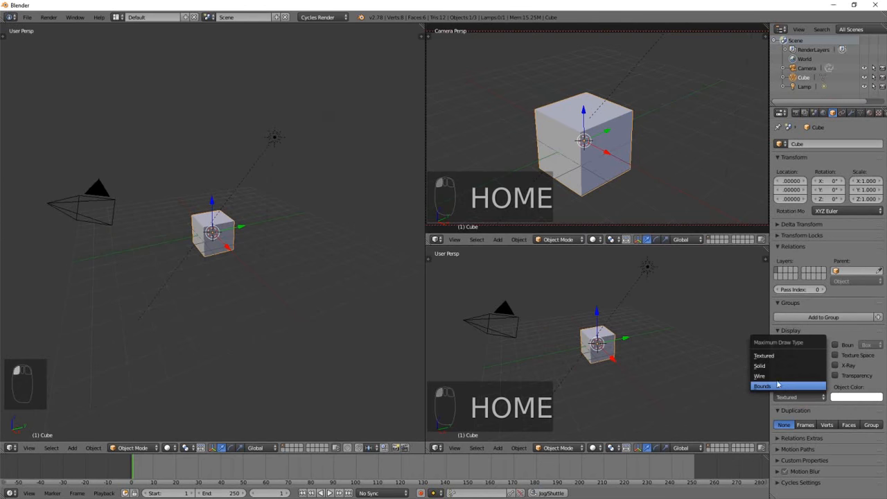
left_click(760, 374)
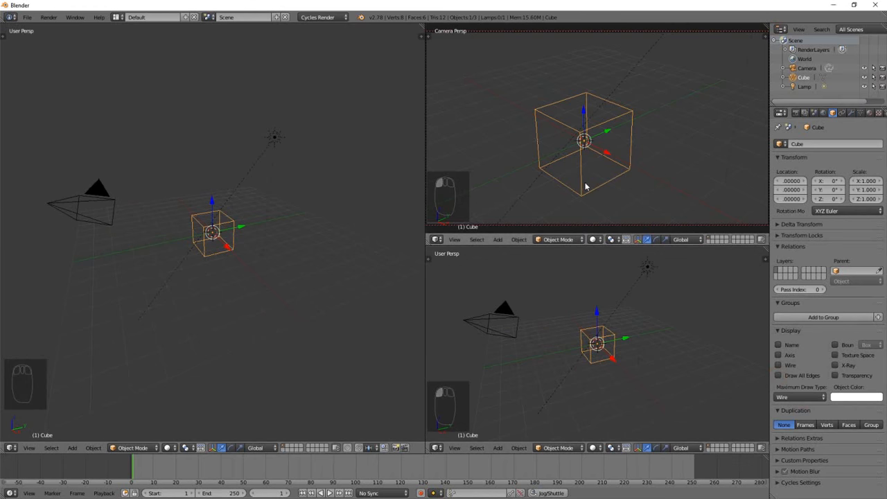
mouse_move(599, 124)
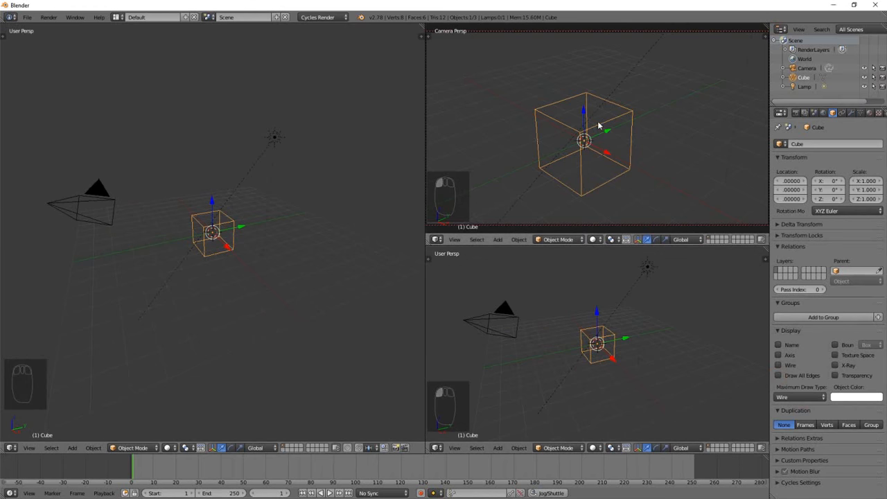
key("Shift+Z")
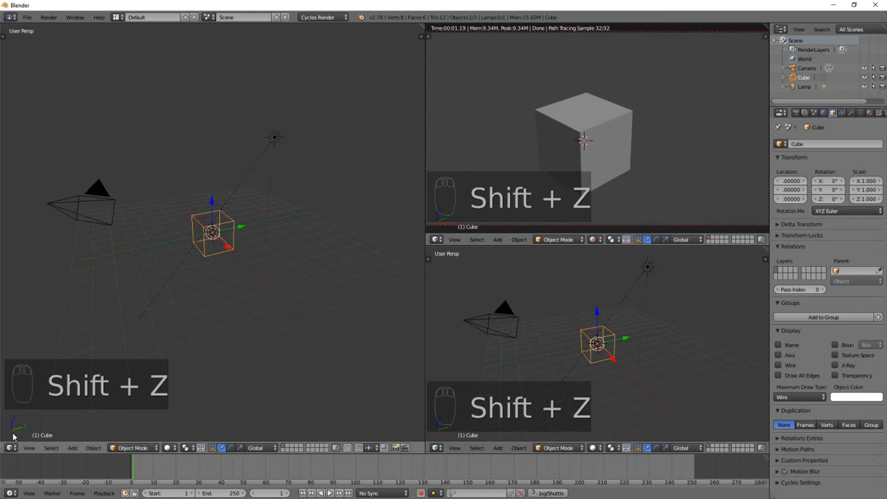
Step: Turn one pane into a node editor and enable Use Nodes on the cube's material
left_click(29, 447)
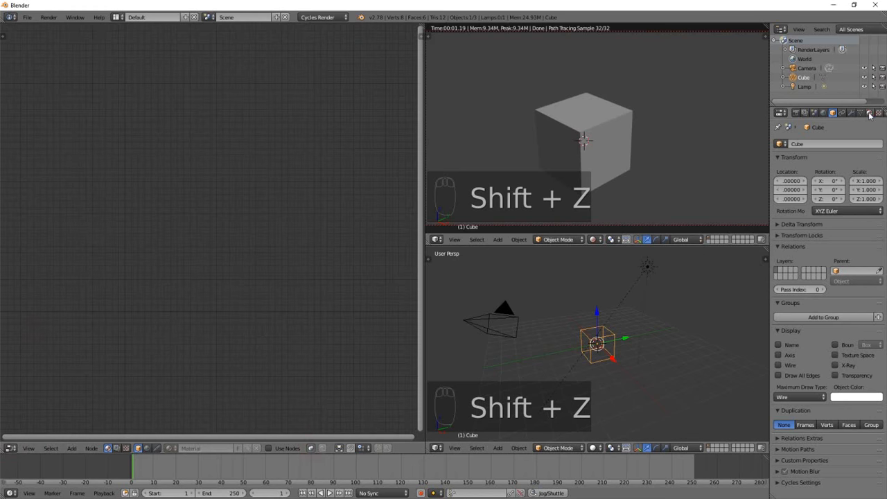
left_click(871, 113)
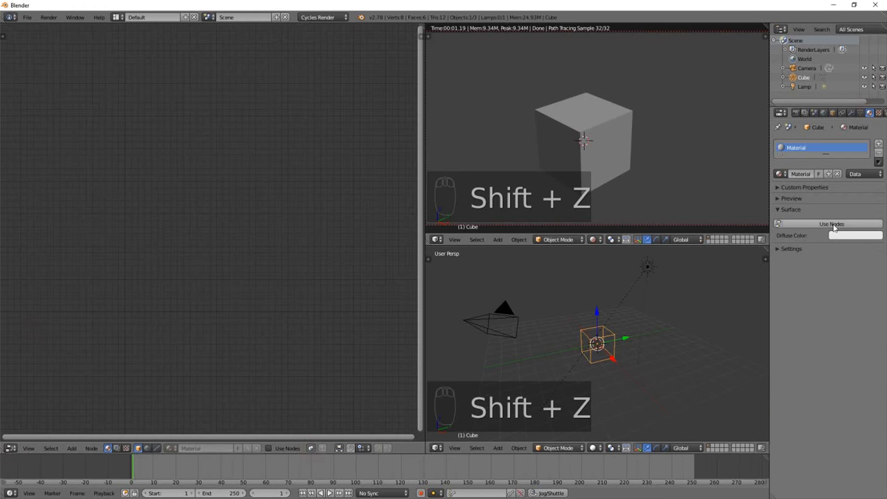
mouse_move(832, 223)
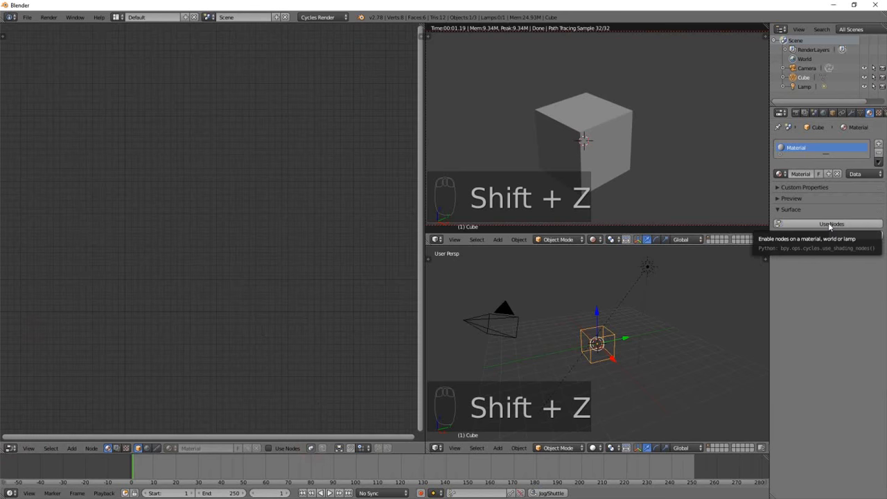
left_click(832, 223)
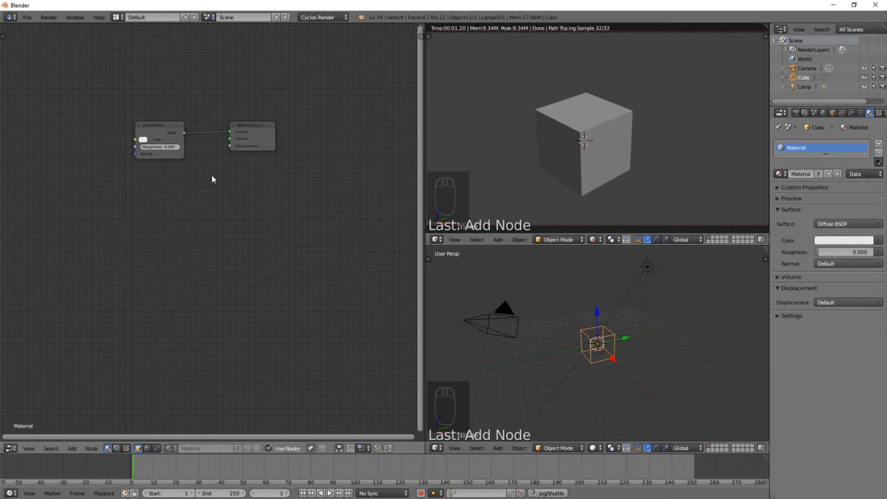
mouse_move(175, 191)
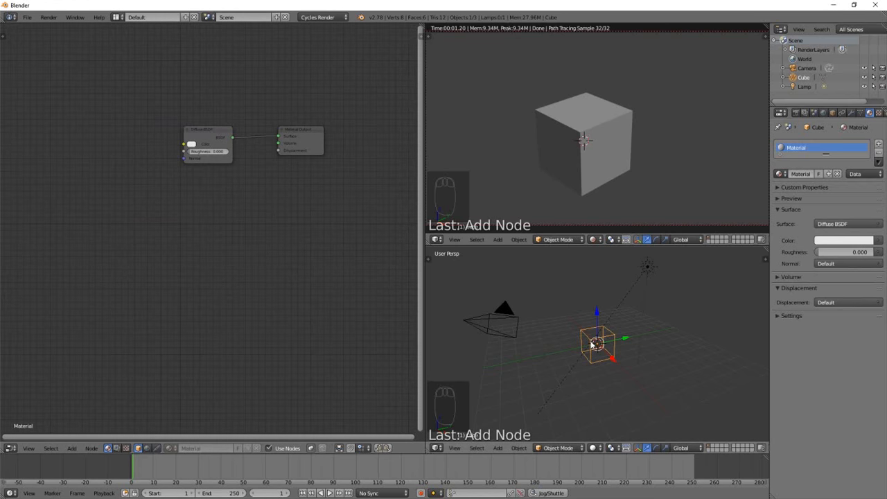
Step: Unwrap the cube in edit mode and return to object mode
key("Tab")
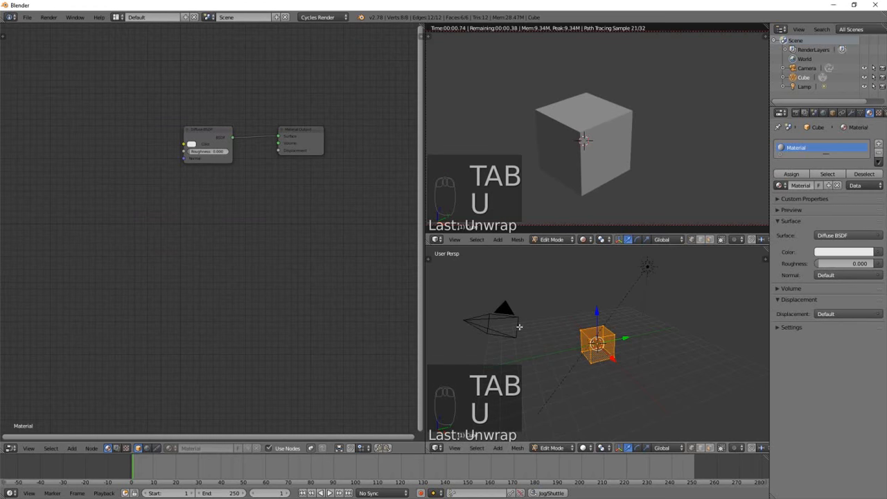
key("Tab")
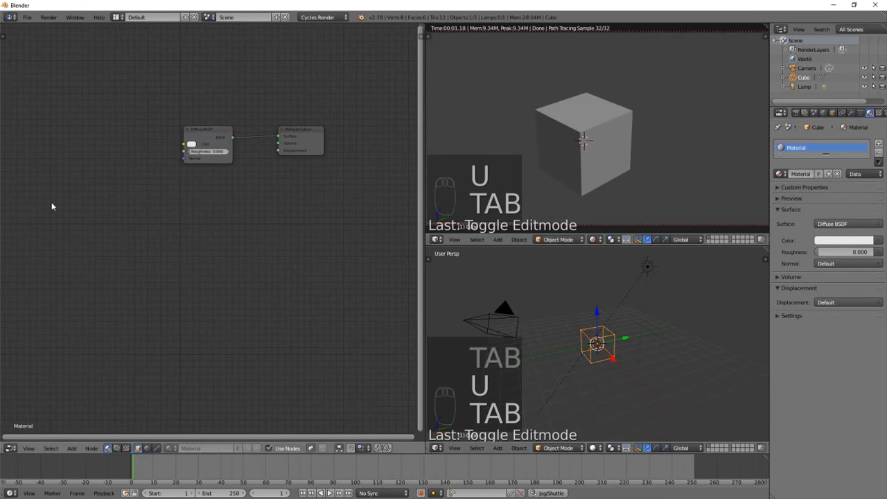
left_click(72, 450)
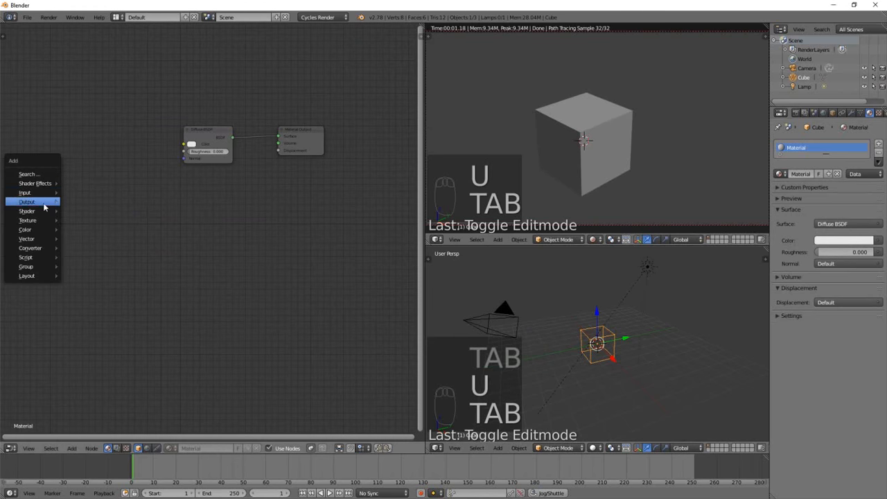
mouse_move(25, 230)
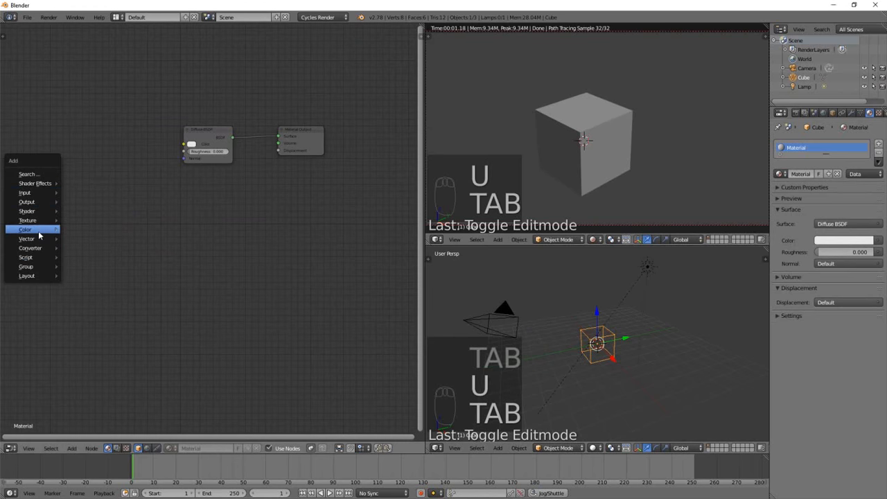
mouse_move(28, 219)
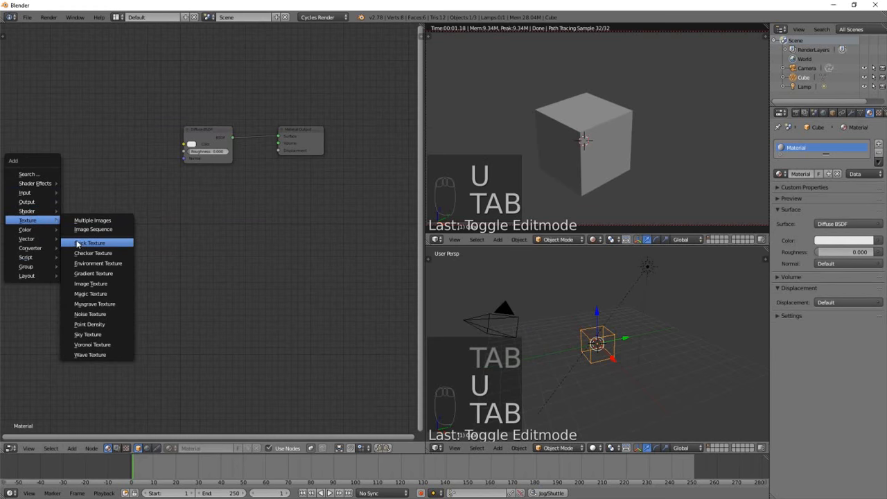
Step: Add a Brick Texture into Diffuse Color, driven by a Texture Coordinate node
left_click(90, 243)
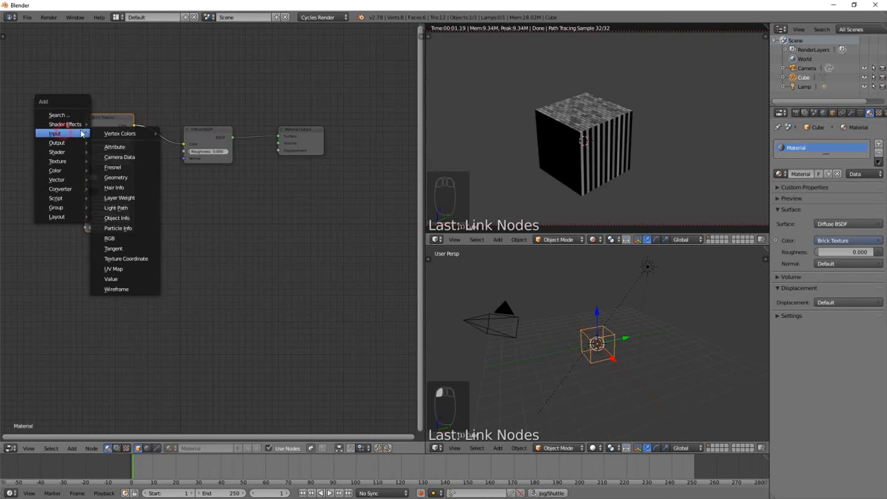
mouse_move(116, 208)
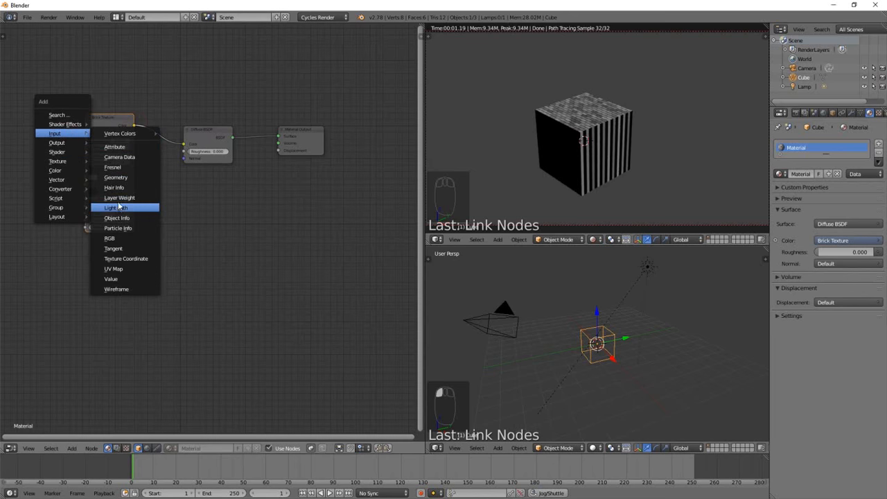
mouse_move(120, 262)
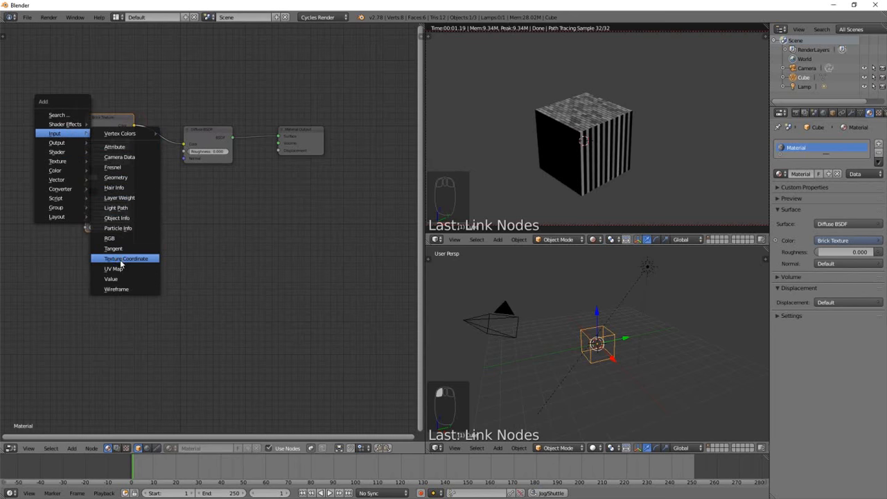
left_click(125, 258)
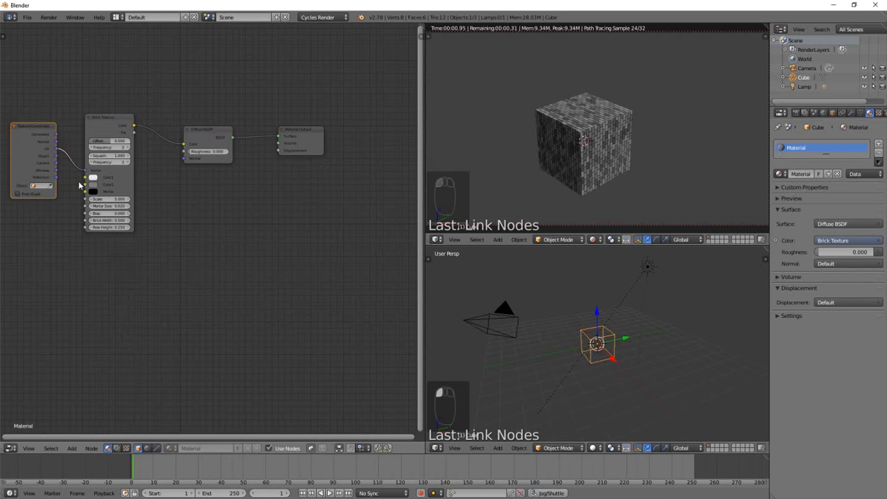
left_click(94, 178)
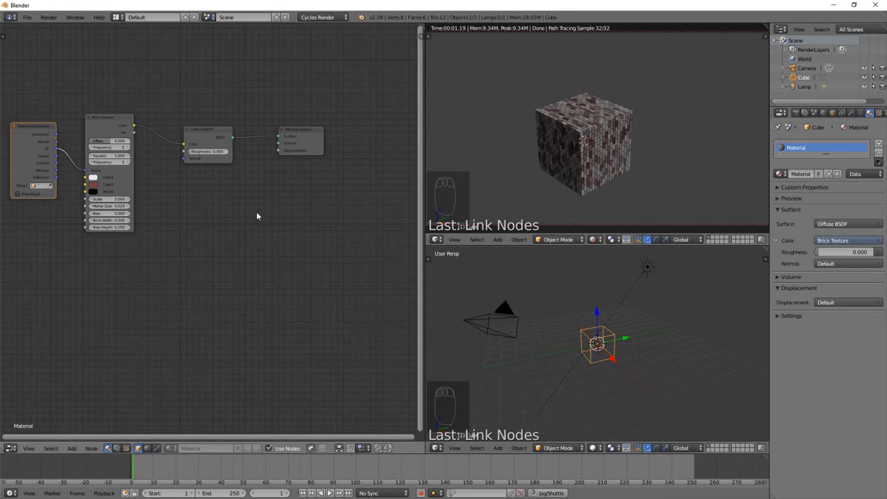
mouse_move(196, 229)
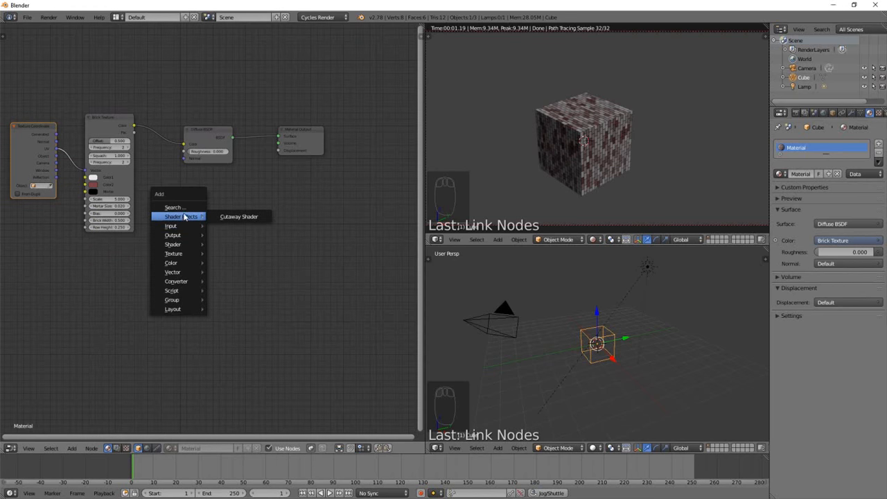
mouse_move(186, 217)
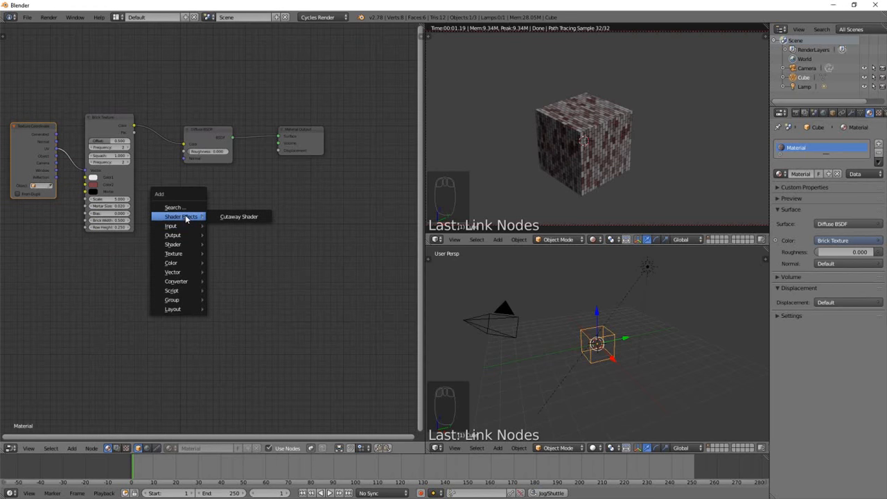
mouse_move(239, 216)
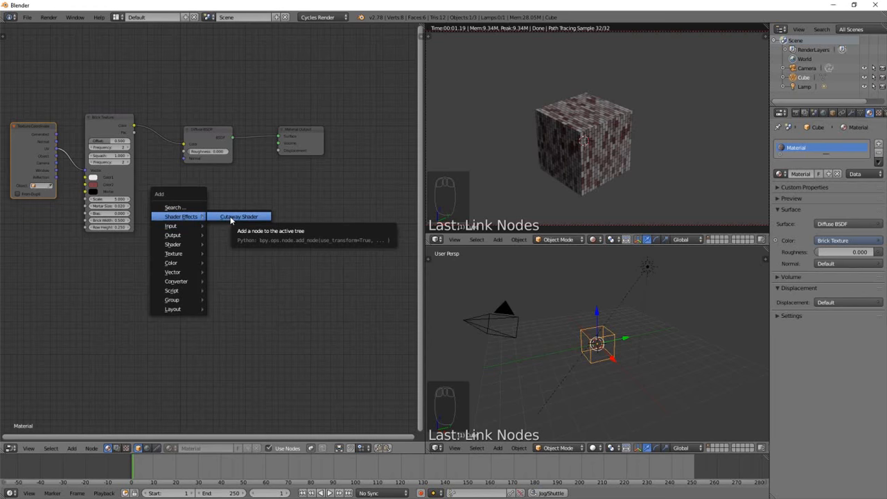
Step: Add a Cutaway Shader node between Diffuse BSDF and Material Output
left_click(239, 216)
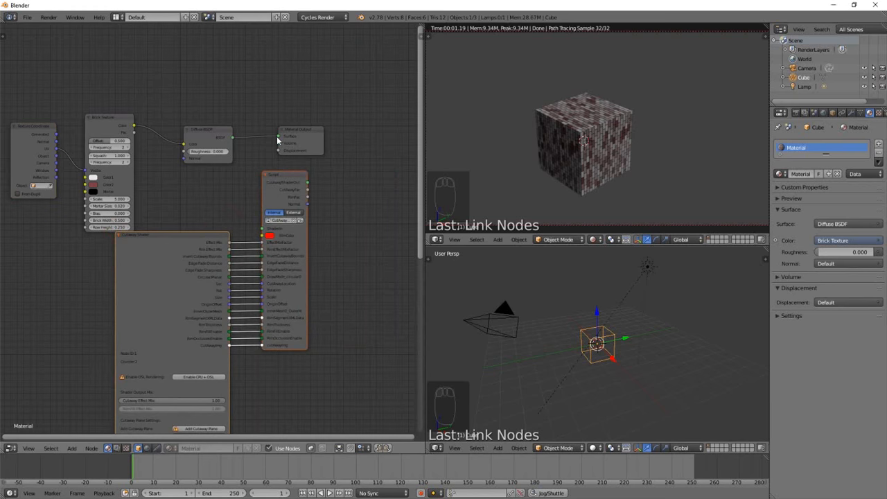
mouse_move(224, 139)
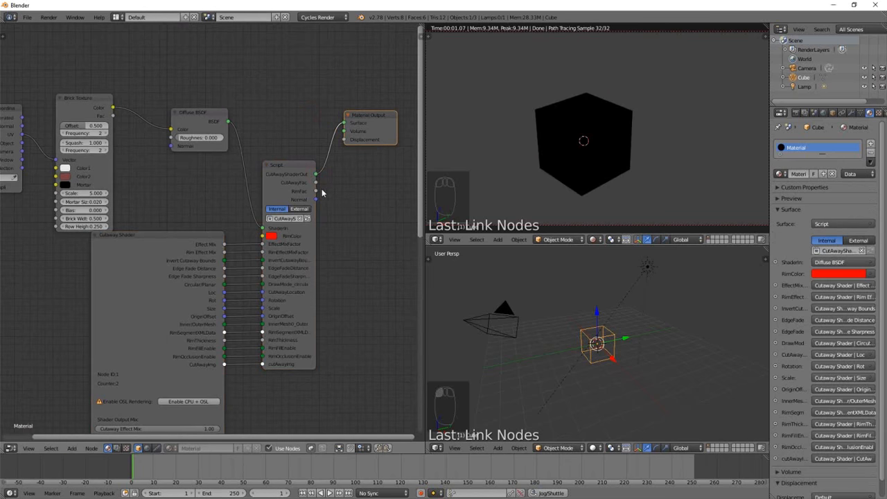
mouse_move(313, 198)
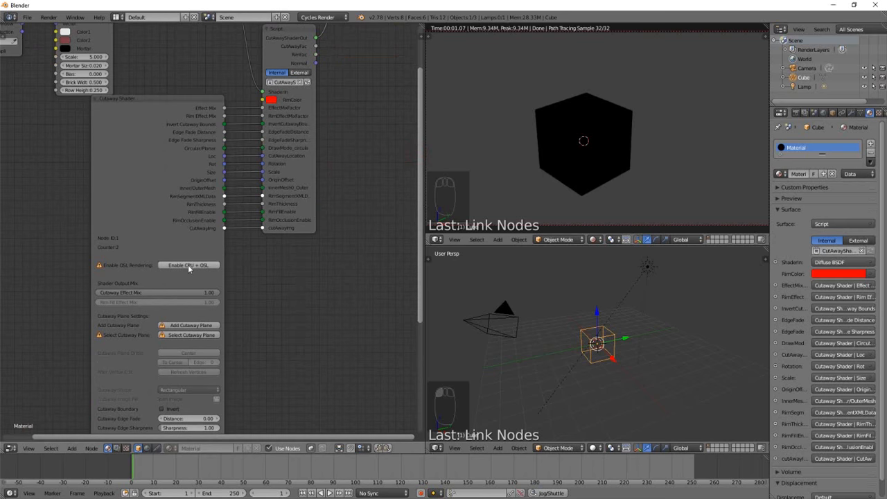
mouse_move(188, 264)
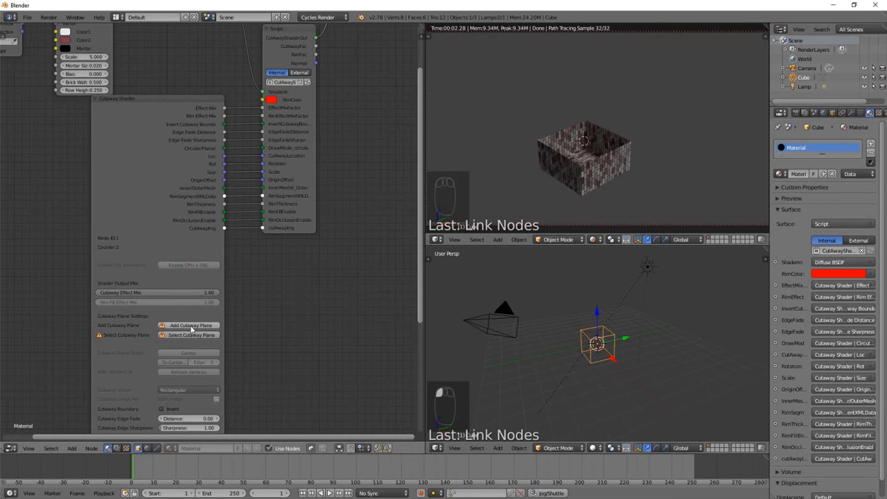
mouse_move(188, 324)
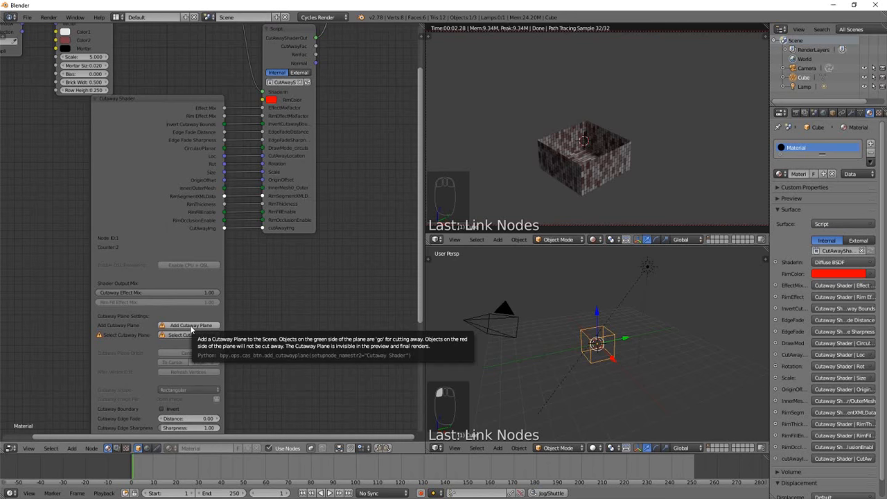
Step: Add a cutaway plane and change the lower viewport's shading mode
left_click(189, 324)
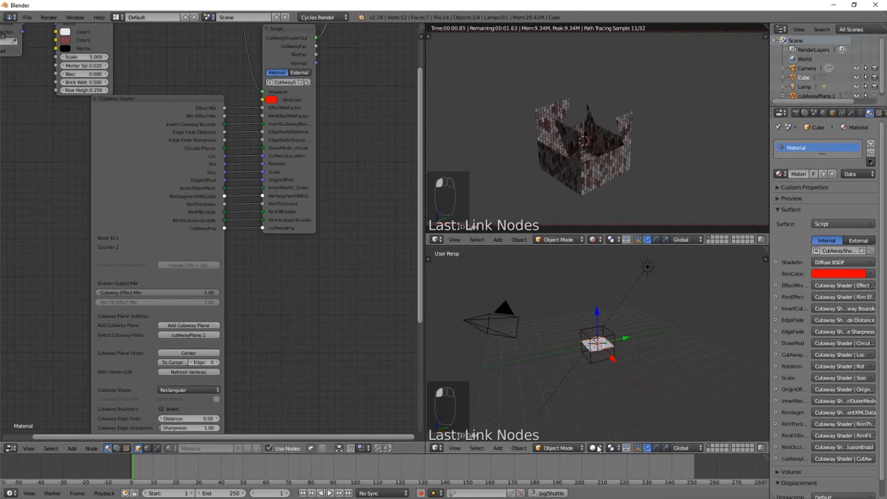
left_click(597, 447)
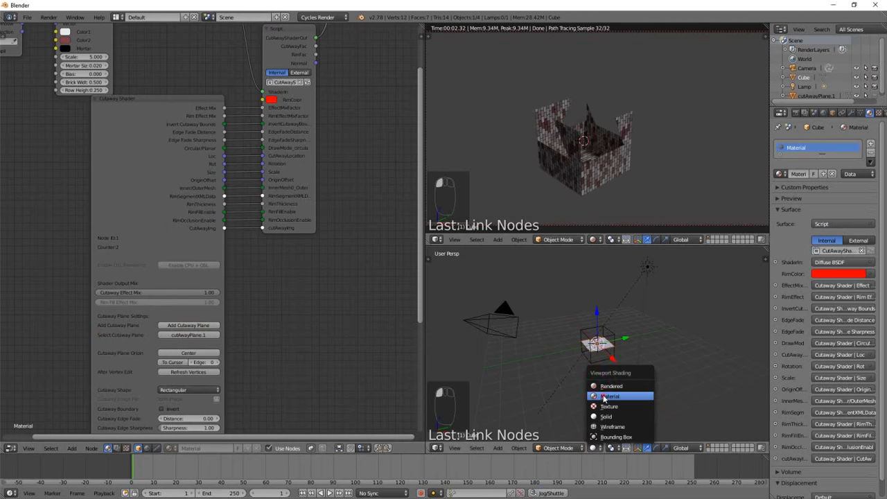
left_click(609, 397)
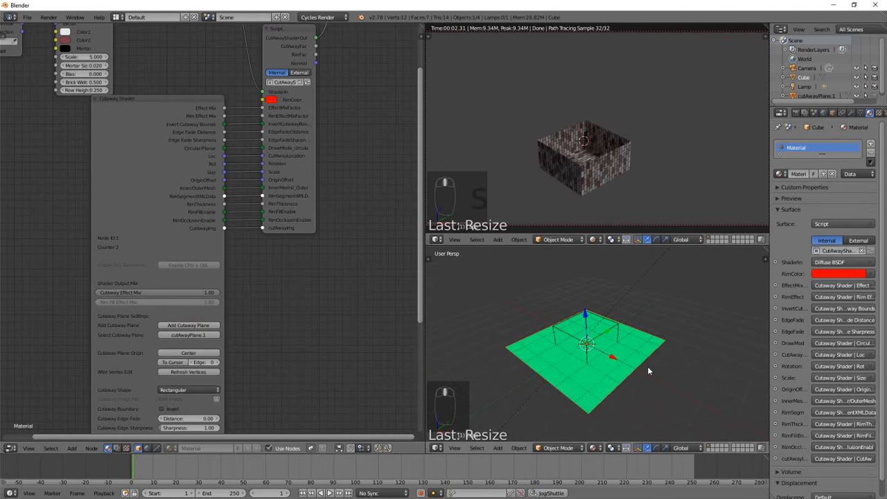
mouse_move(635, 369)
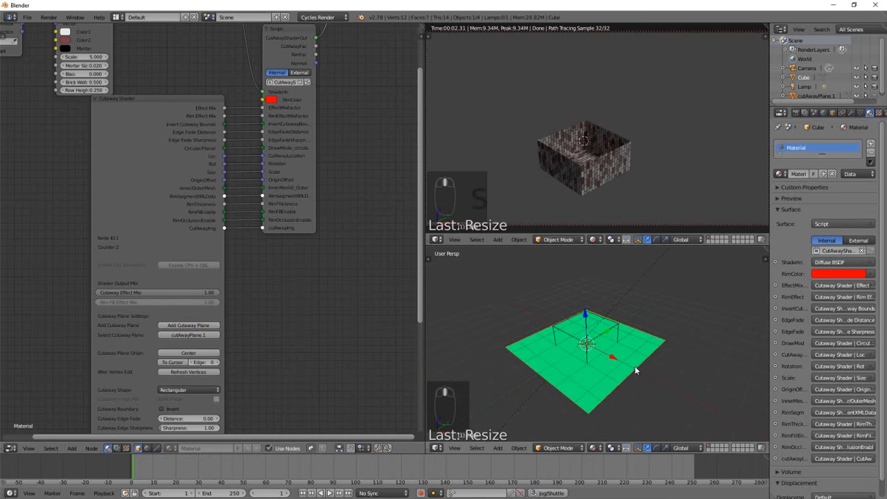
mouse_move(643, 398)
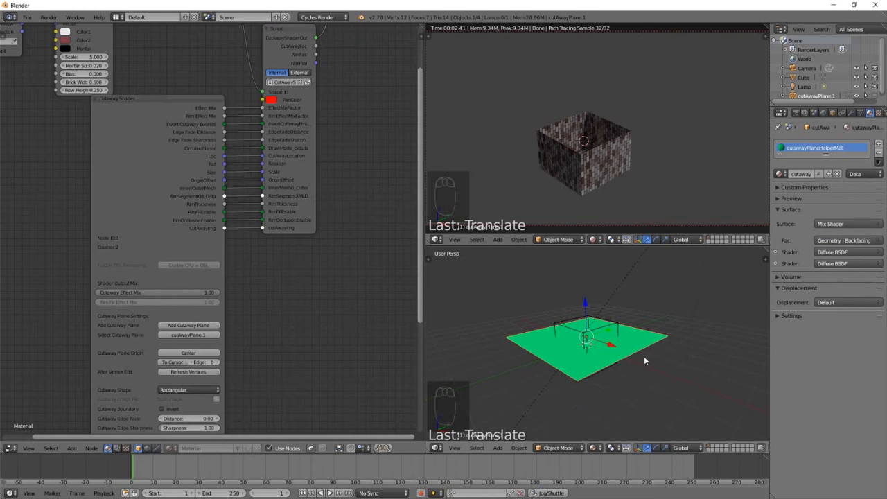
Step: Shrink the cutaway plane to fit the cube and lower it to the cube's base
key("s")
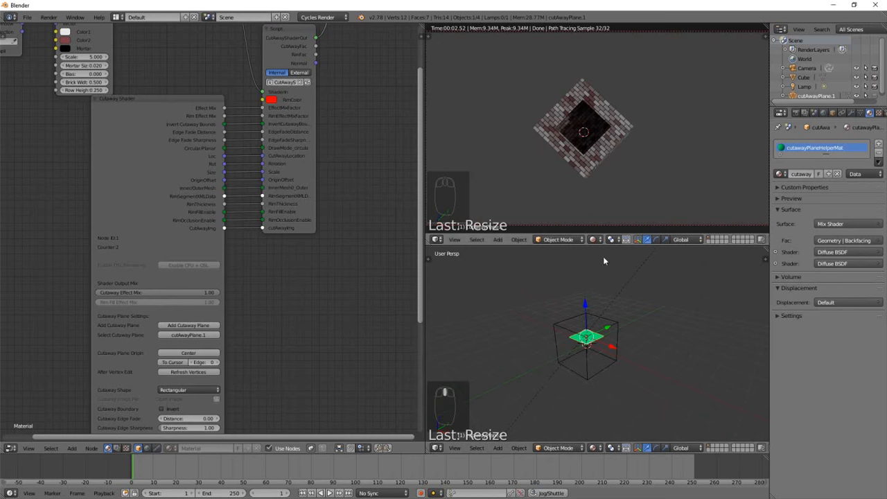
mouse_move(594, 338)
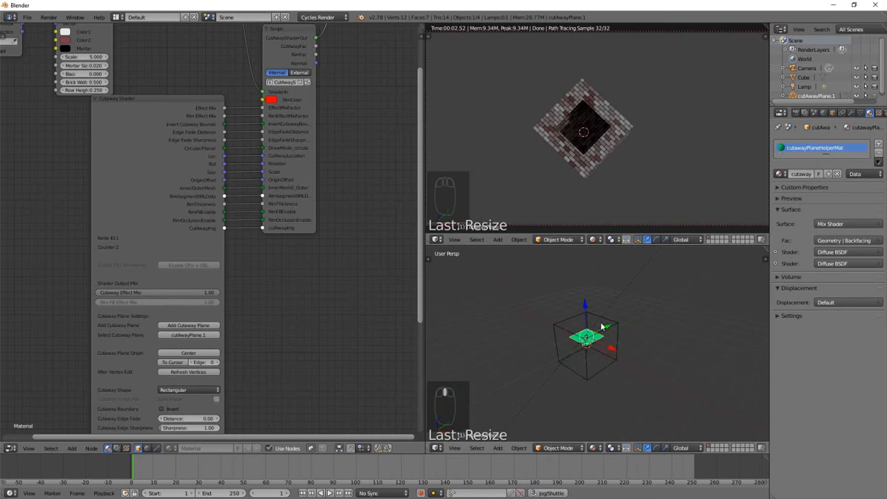
mouse_move(602, 344)
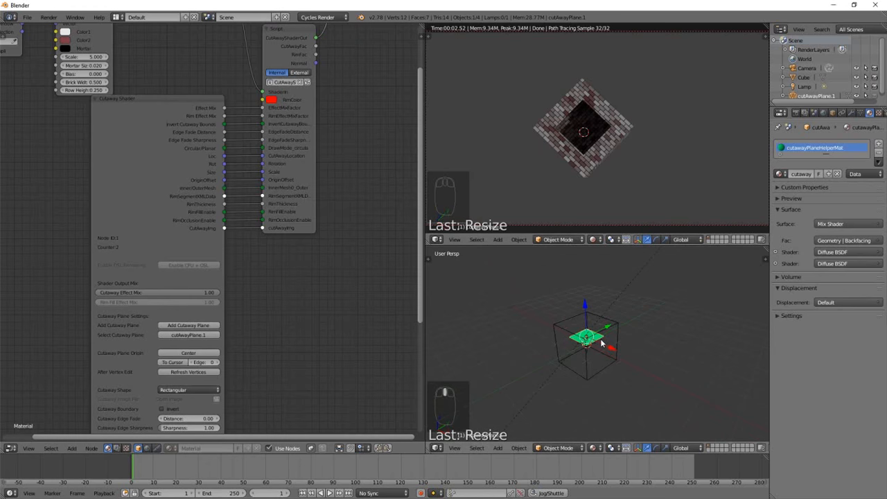
key("g")
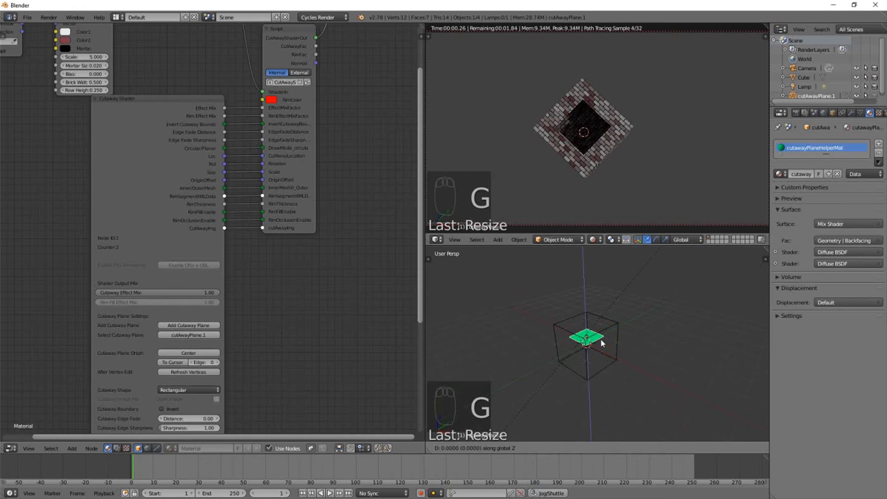
left_click_drag(587, 340, 590, 377)
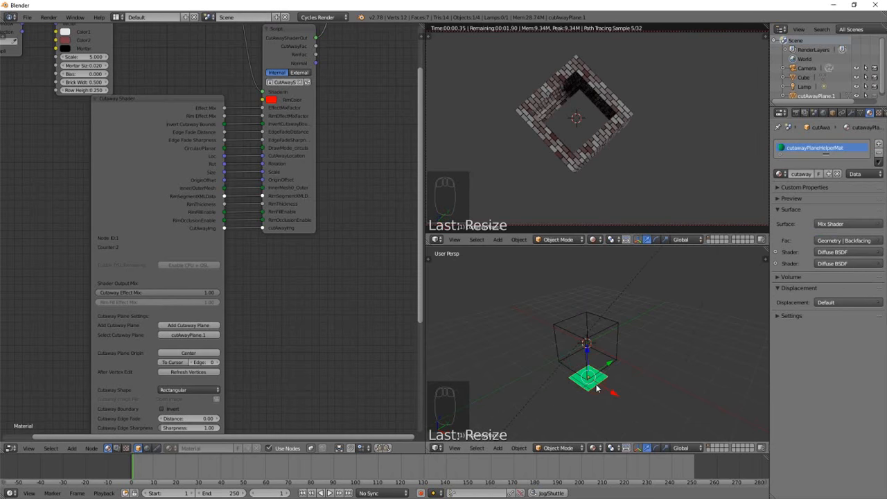
Step: Move the cutaway plane back up into the cube and rotate it so the top is cut open
key("g")
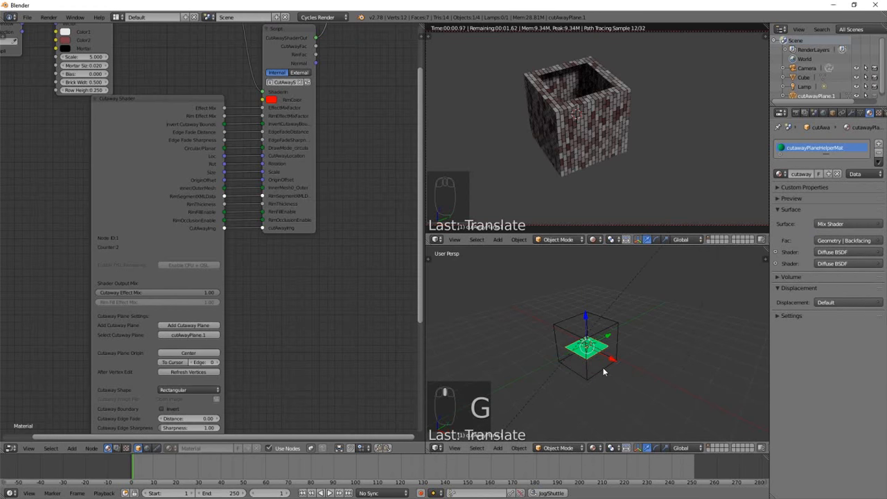
key("r")
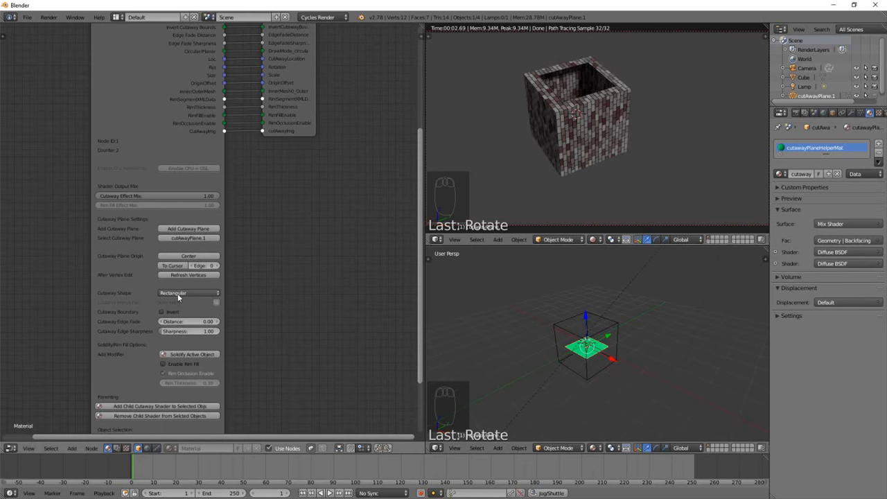
mouse_move(187, 292)
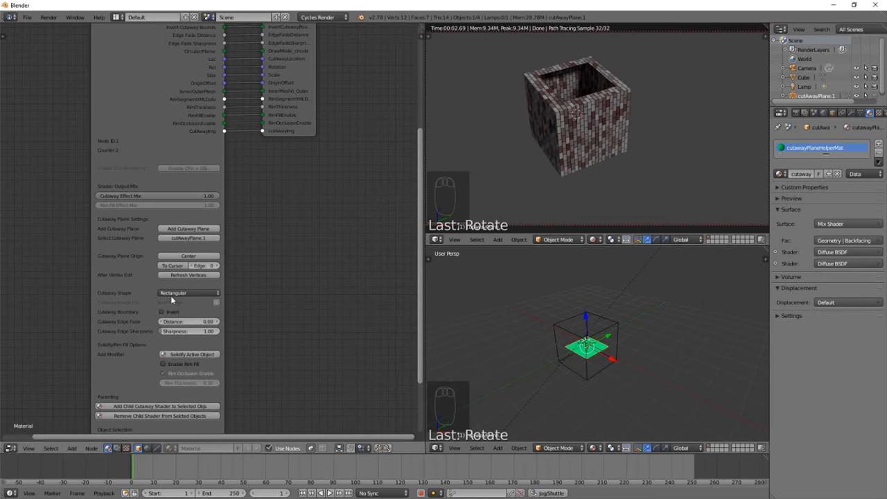
Step: Set Cutaway Shape to Circular, scale the round hole, reset with Alt+S, then choose From Image
left_click(189, 292)
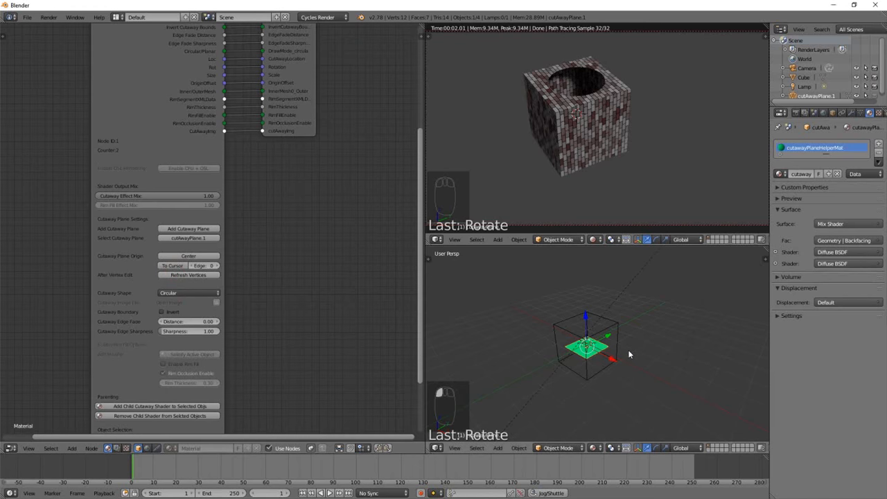
key("s")
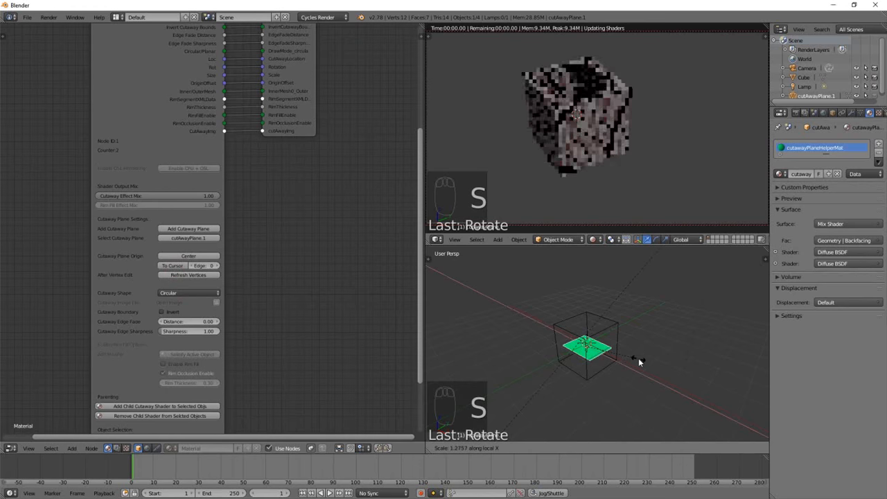
left_click_drag(638, 360, 617, 345)
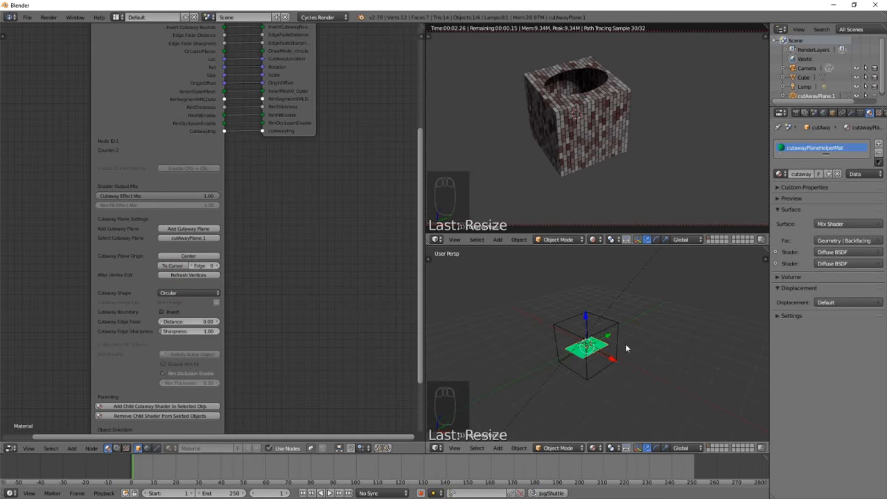
key("alt+s")
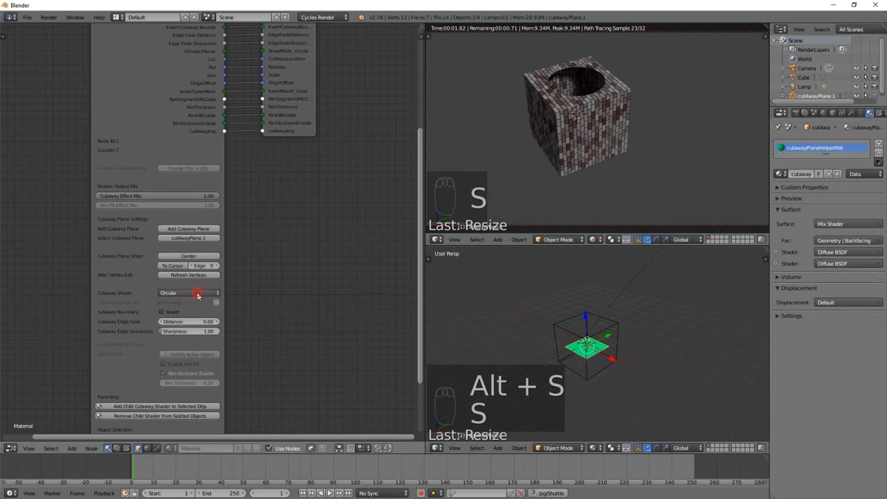
left_click(189, 293)
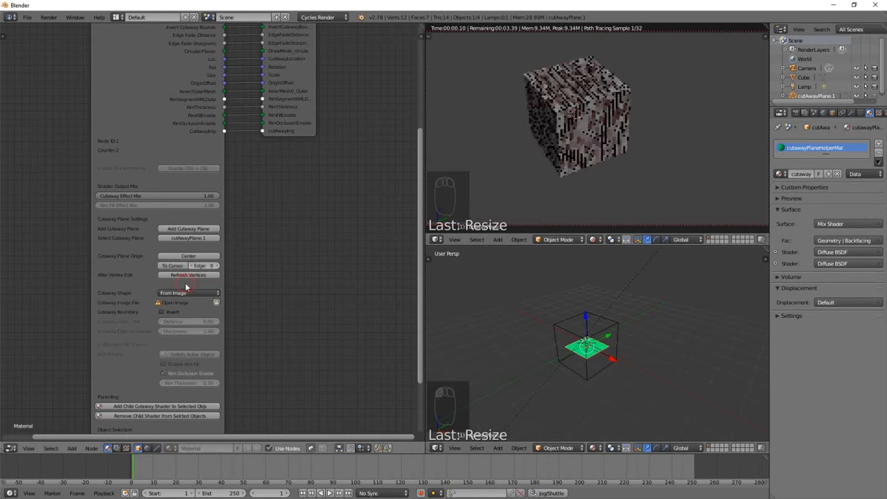
Step: Load love.png as the cutaway image so a heart with 'Love' is cut from the cube
left_click(174, 302)
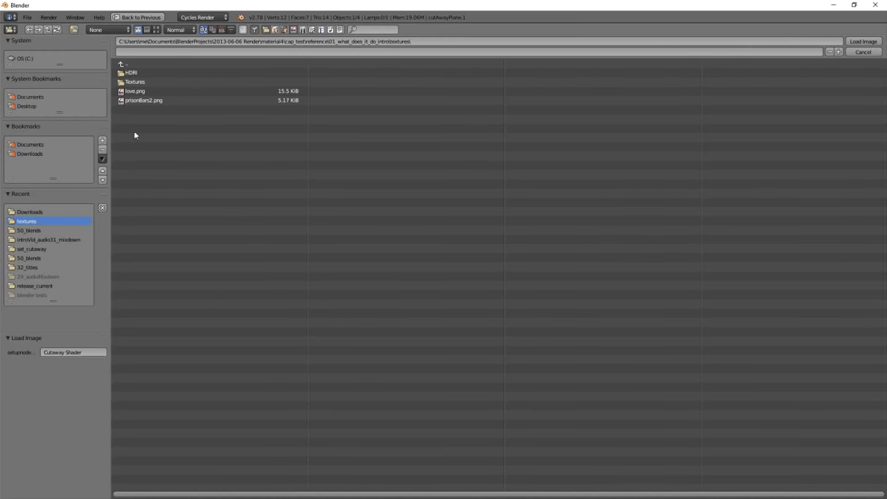
left_click(136, 91)
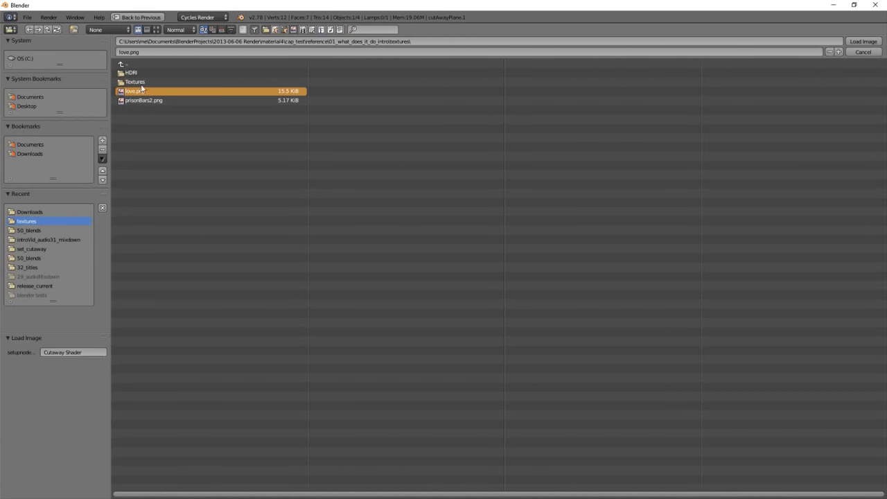
left_click(139, 29)
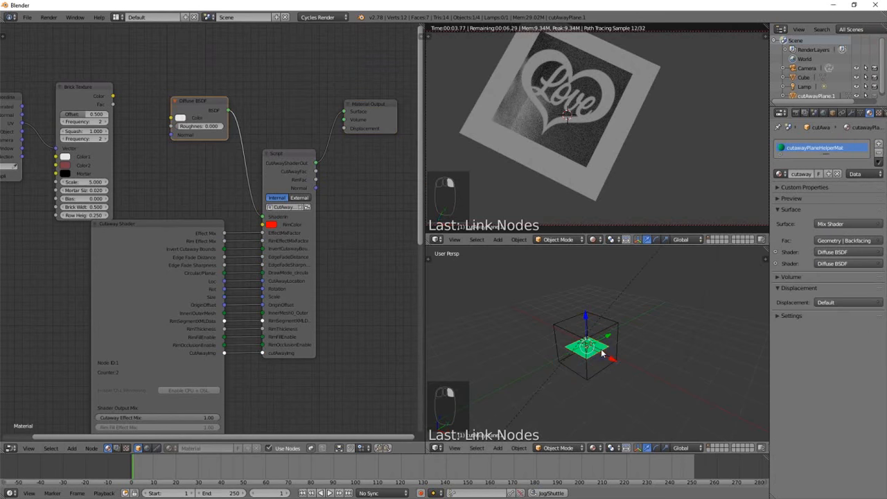
Step: Lower the cutaway plane toward the cube's base so the heart cut reaches deeper
key("g")
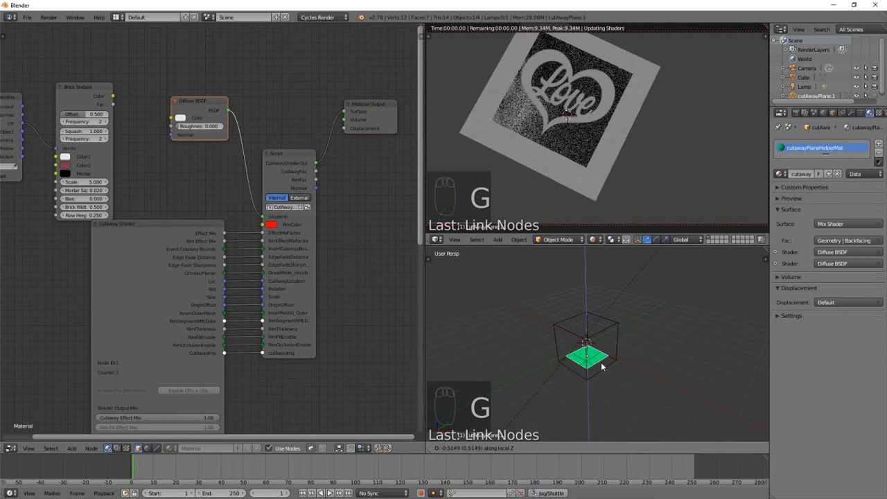
left_click_drag(588, 346, 587, 385)
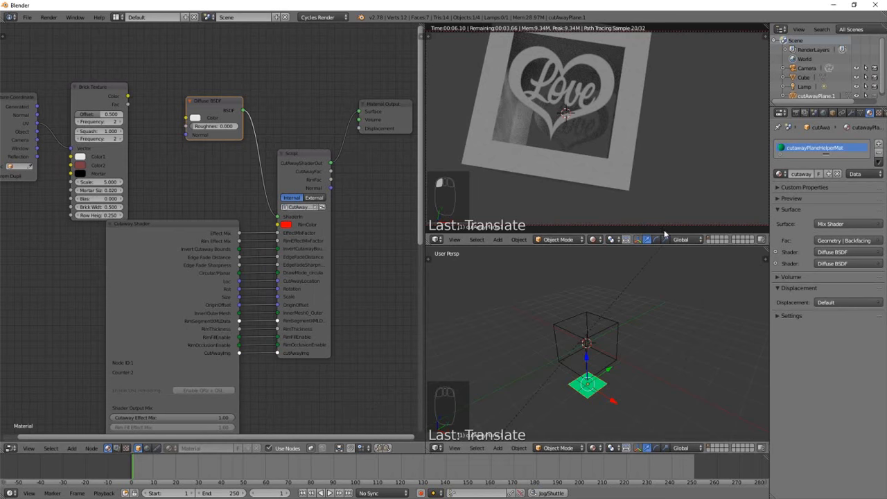
mouse_move(634, 212)
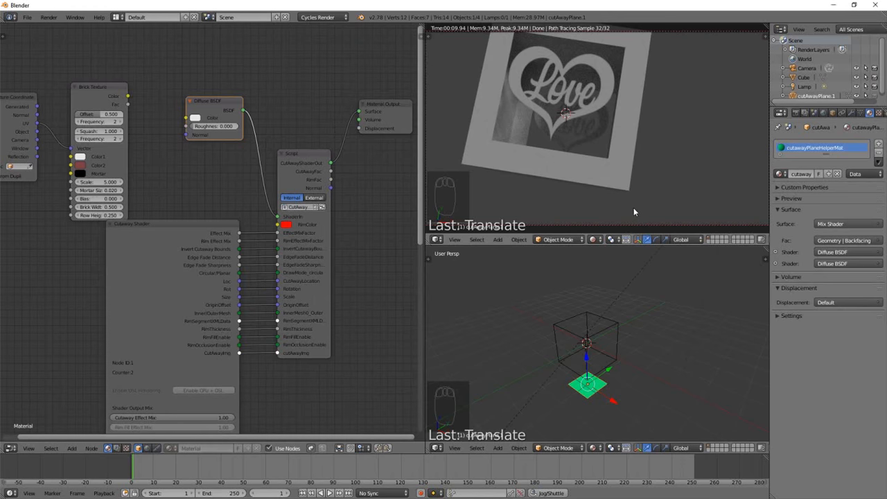
mouse_move(272, 191)
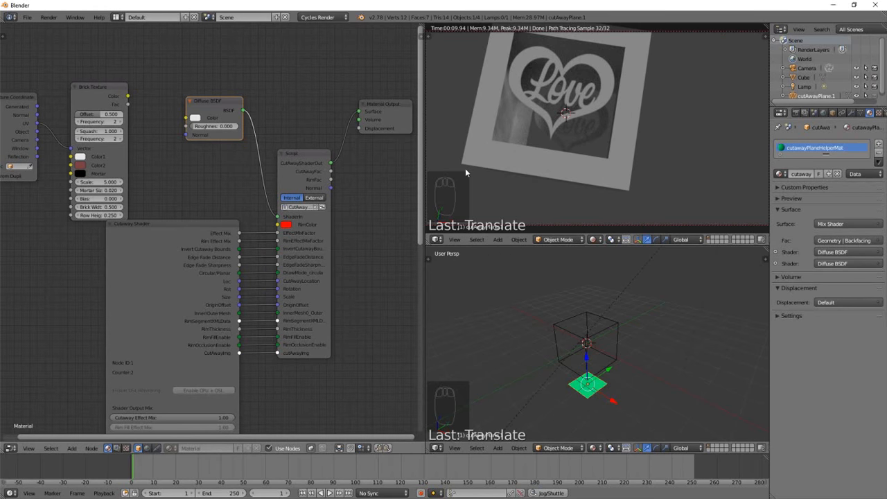
mouse_move(476, 172)
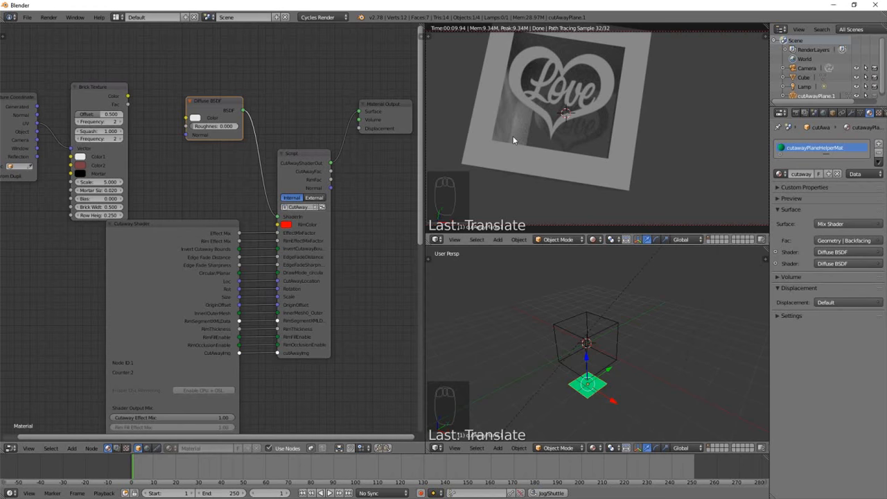
mouse_move(436, 188)
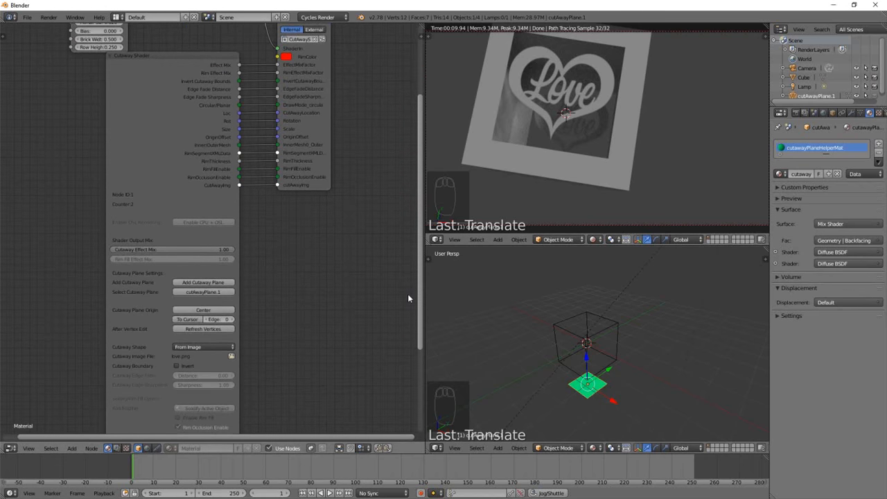
mouse_move(269, 274)
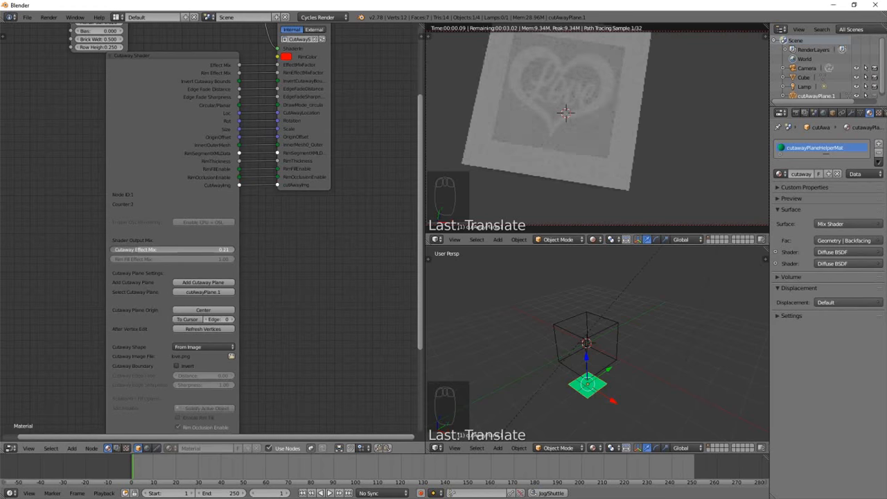
Step: Raise the Cutaway Effect Mix, compare a Rectangular cut, then return to the From Image heart
left_click_drag(139, 250, 229, 250)
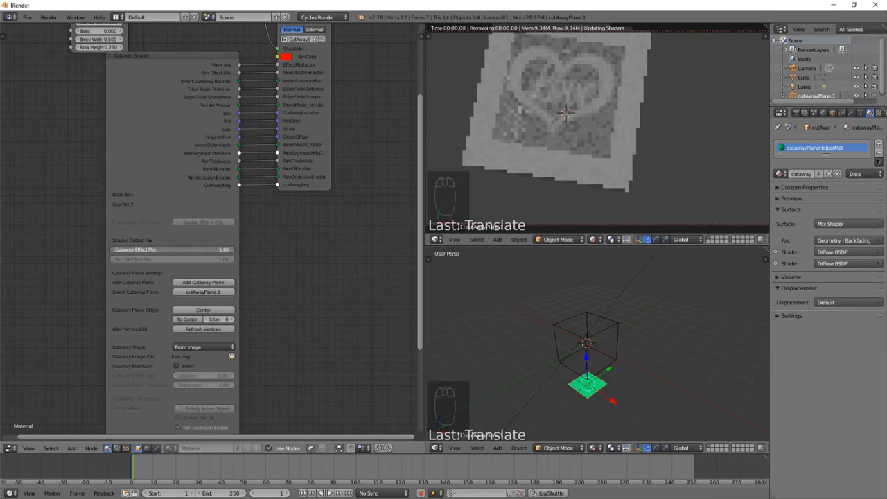
left_click(203, 347)
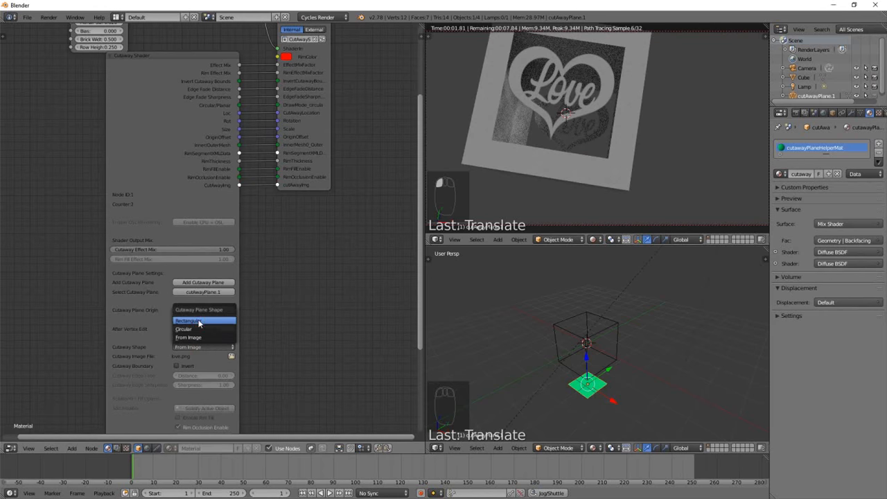
left_click(189, 320)
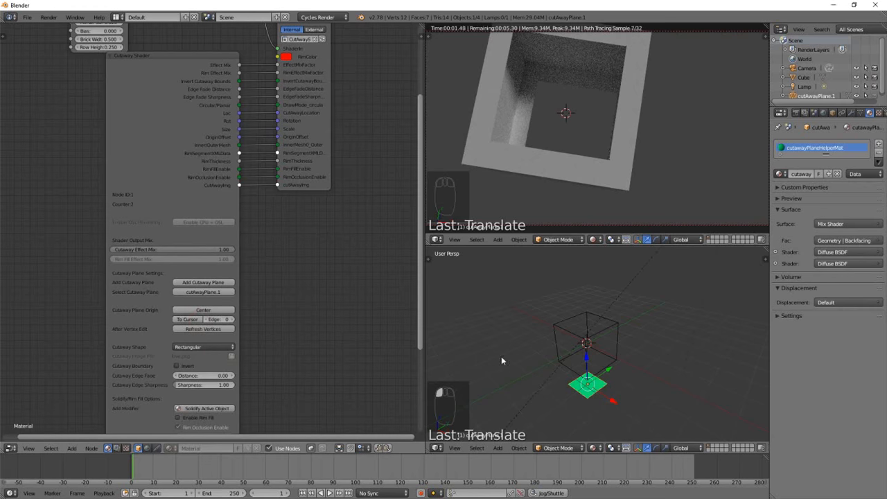
key("g")
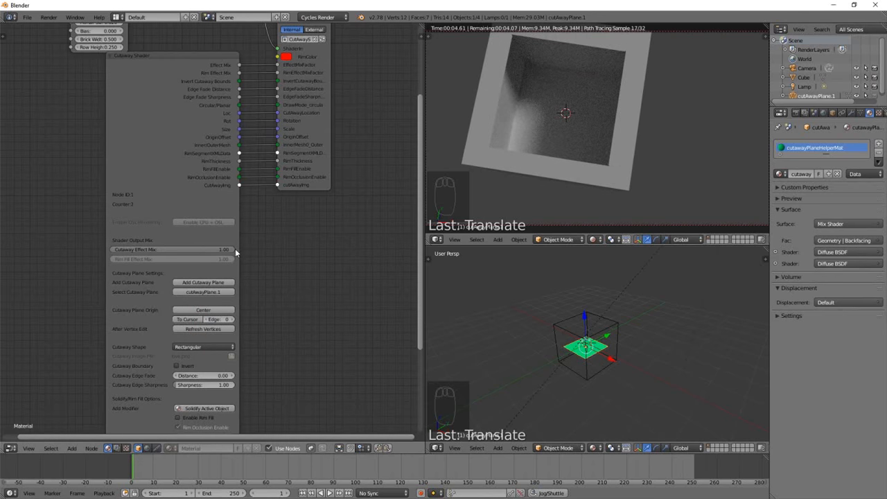
left_click(202, 347)
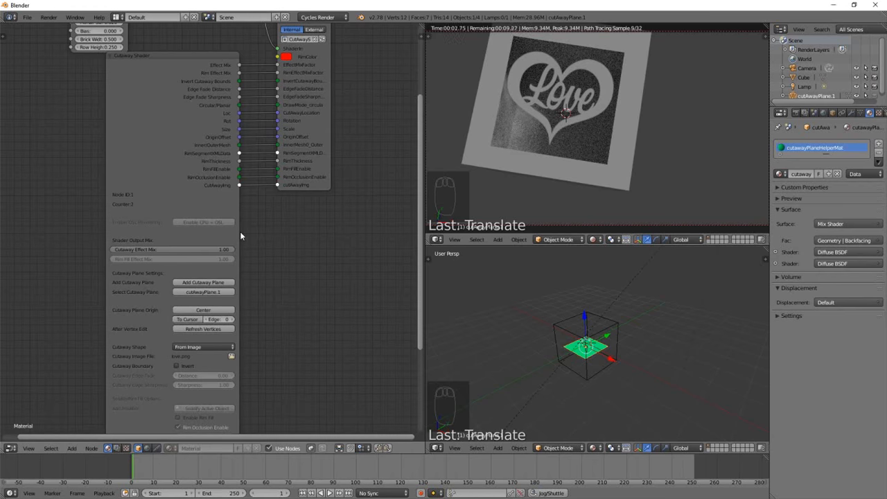